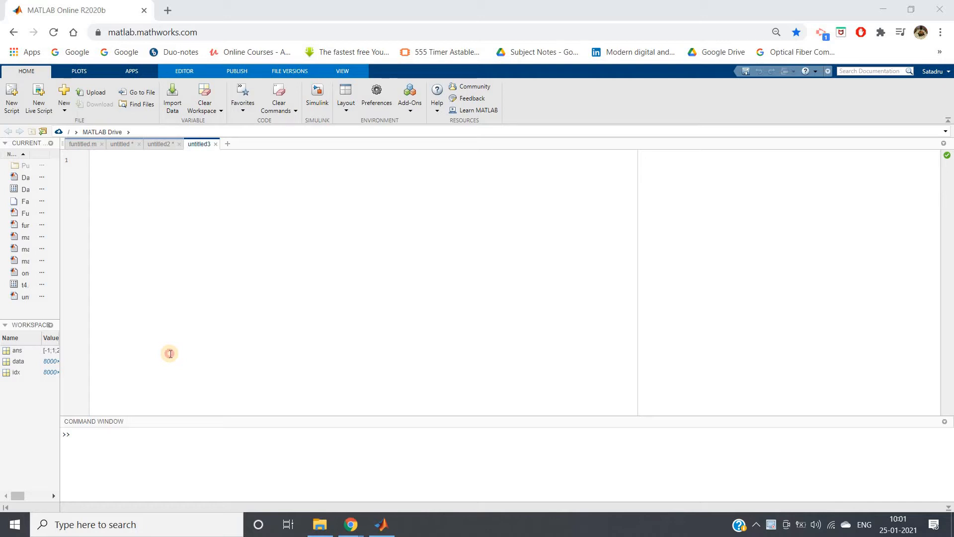
# Step: Add clc, clear all, close all, warning off, and data=readtable('Data_set.csv');
pyautogui.write('clc')
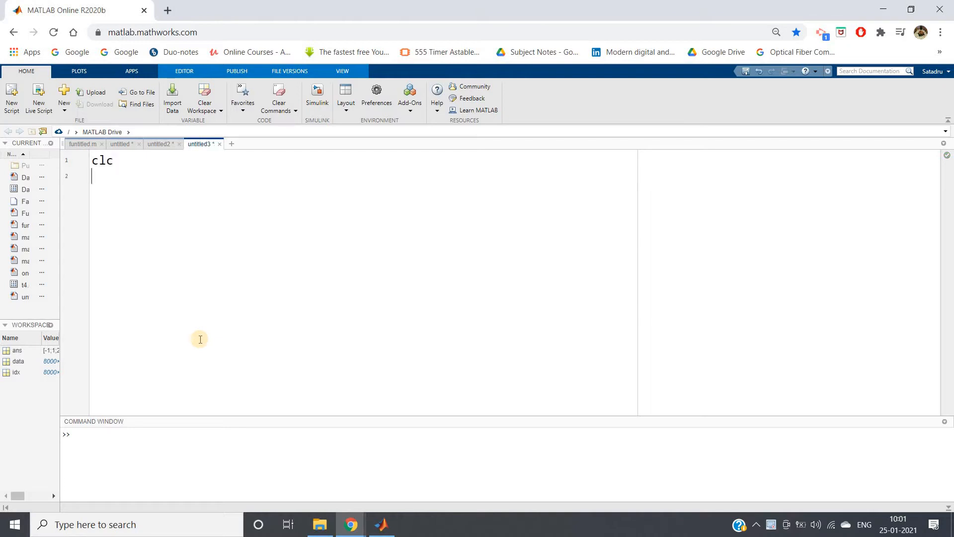
pyautogui.write('clear all')
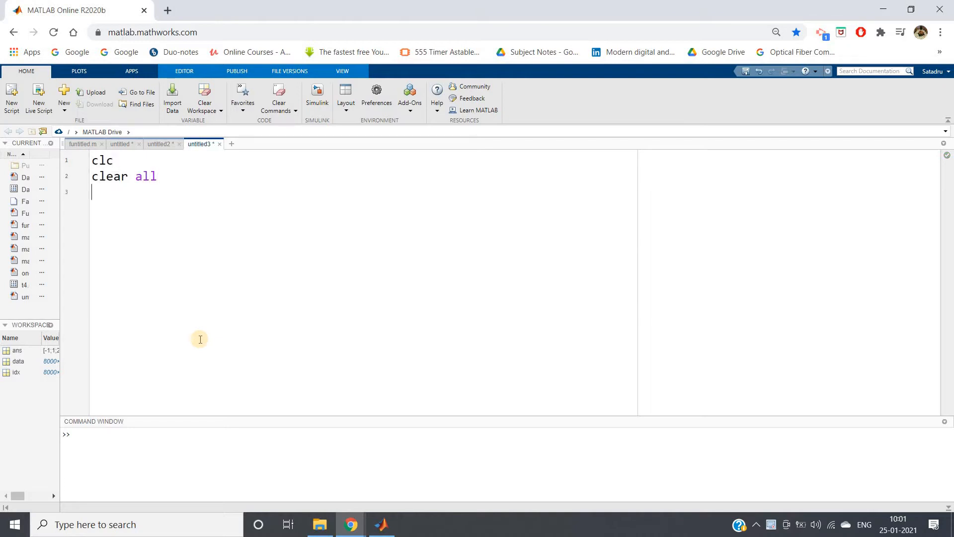
pyautogui.write('close all')
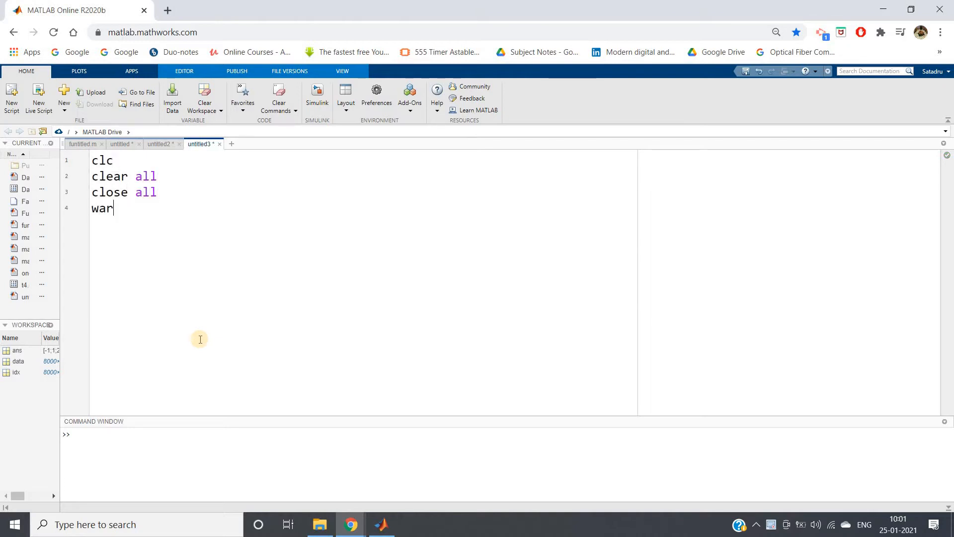
pyautogui.write('ning off')
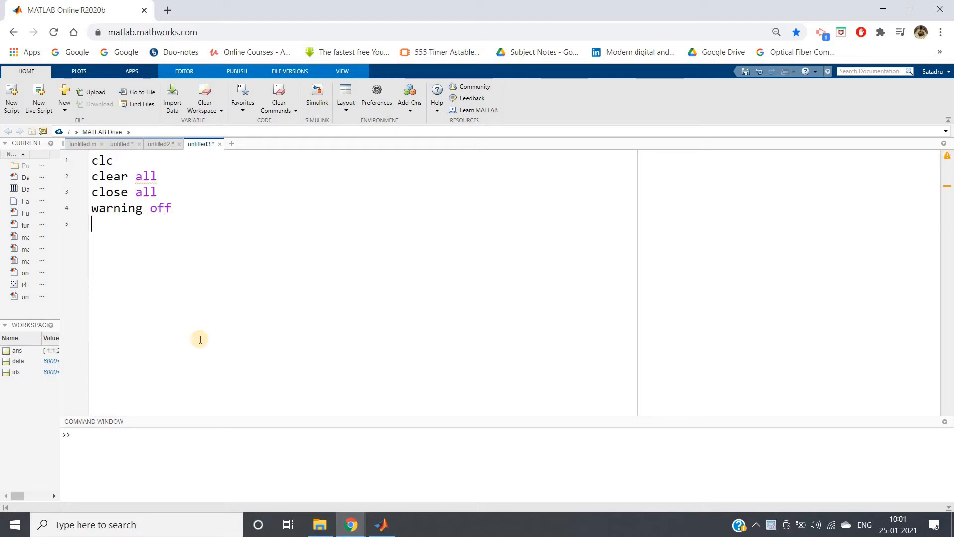
pyautogui.write('data=r')
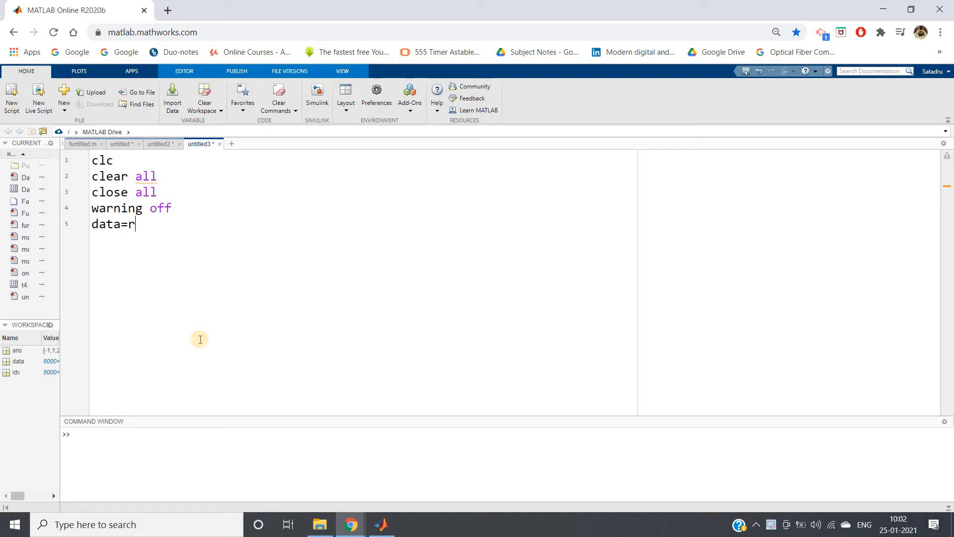
pyautogui.write('eadtable')
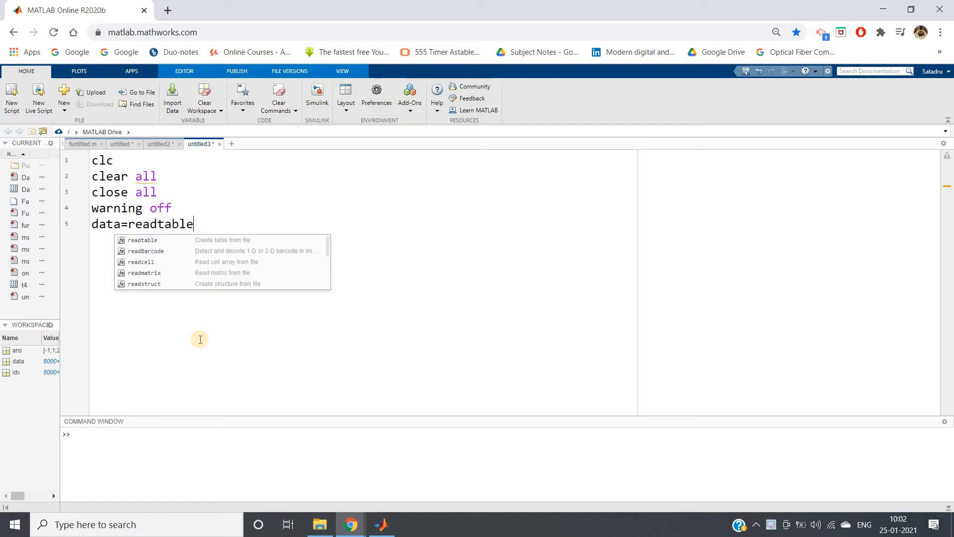
pyautogui.write("('Data'")
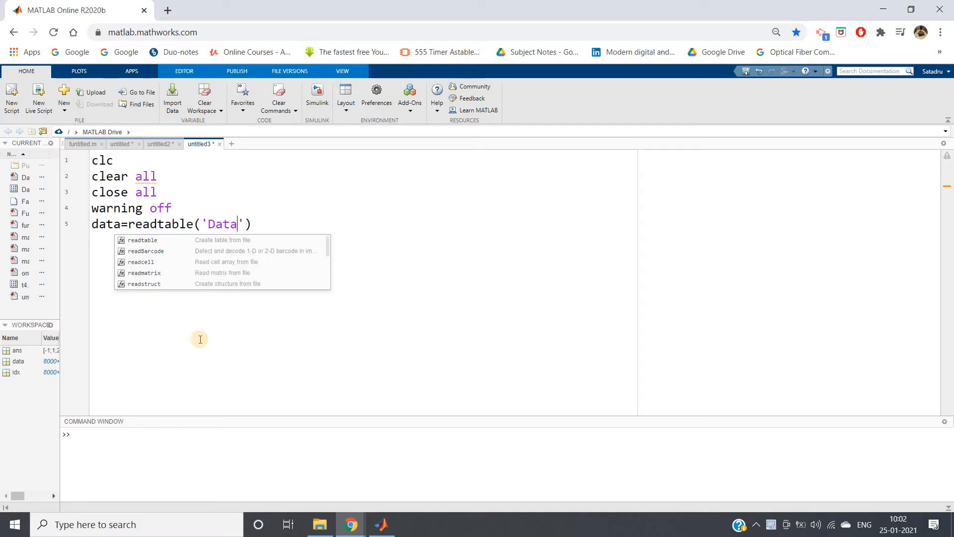
pyautogui.write('_set.csv')
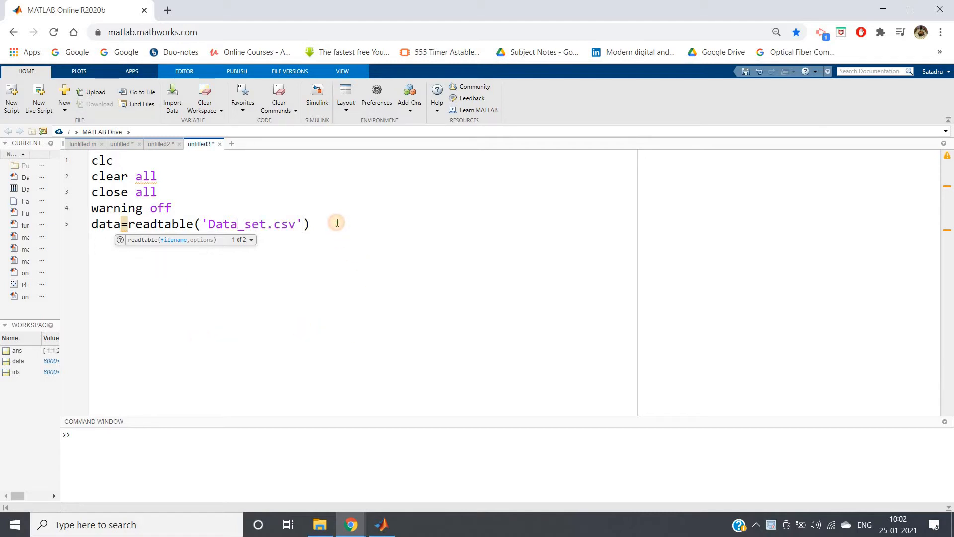
pyautogui.write(';')
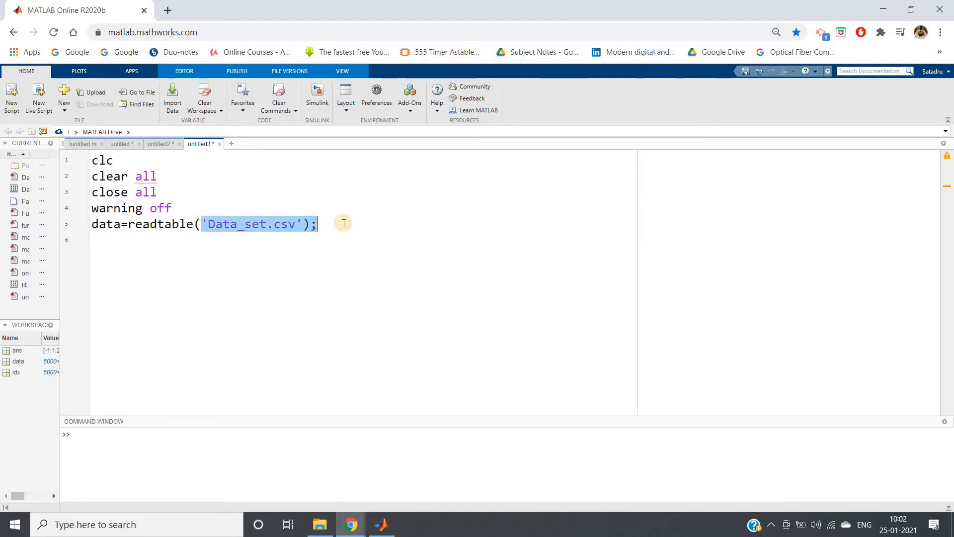
# Step: Add scatter(data(:,1),data(:,2)) to plot the first two columns
pyautogui.write('s')
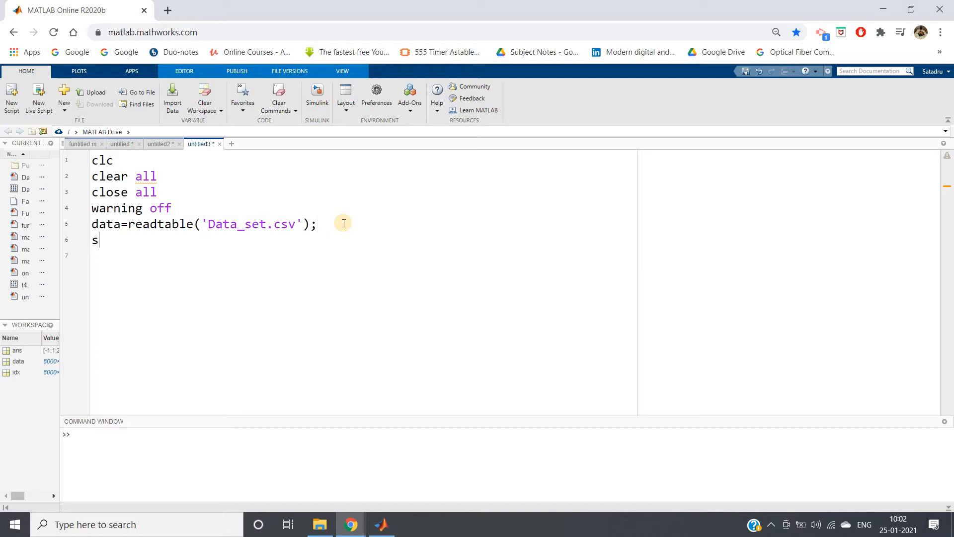
pyautogui.write('catter(data)')
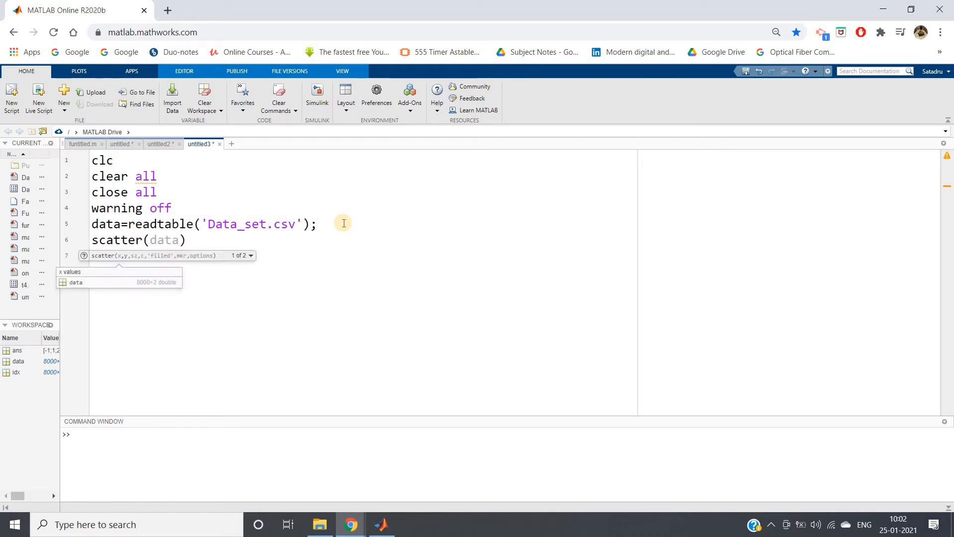
pyautogui.write('(')
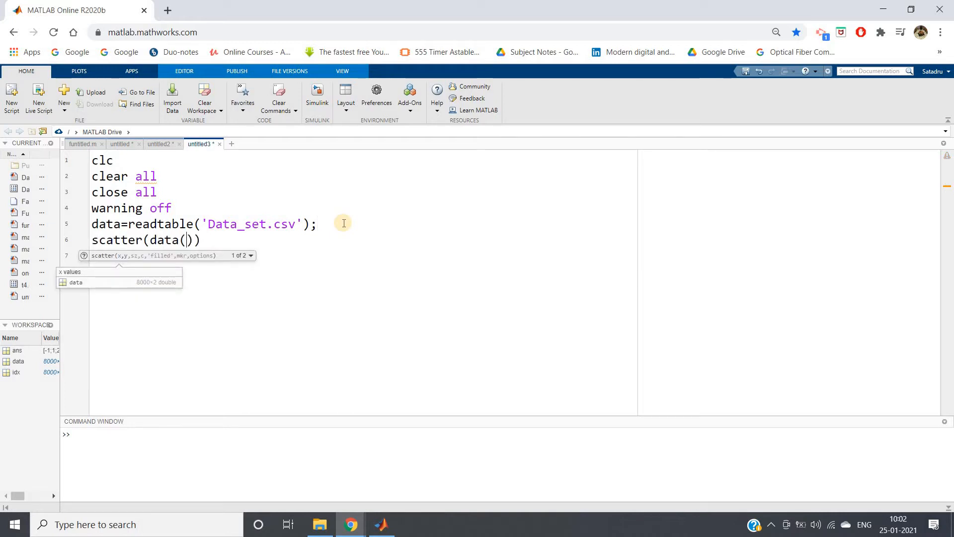
pyautogui.write(':,1')
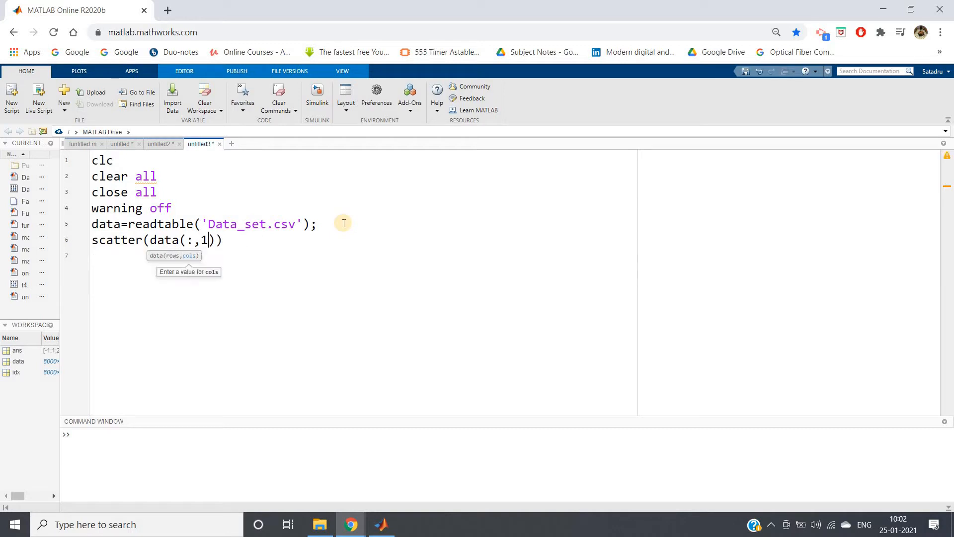
pyautogui.write(',data(:,')
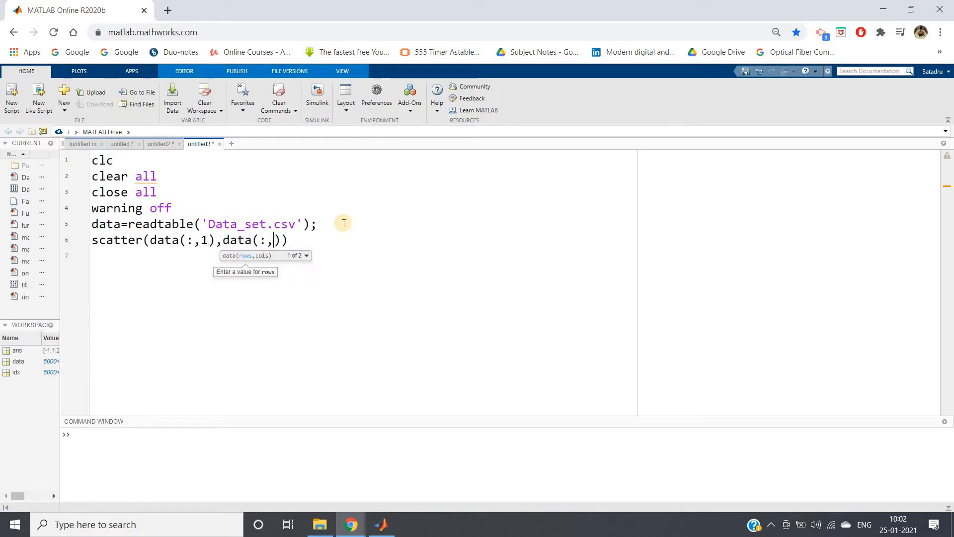
pyautogui.write('2')
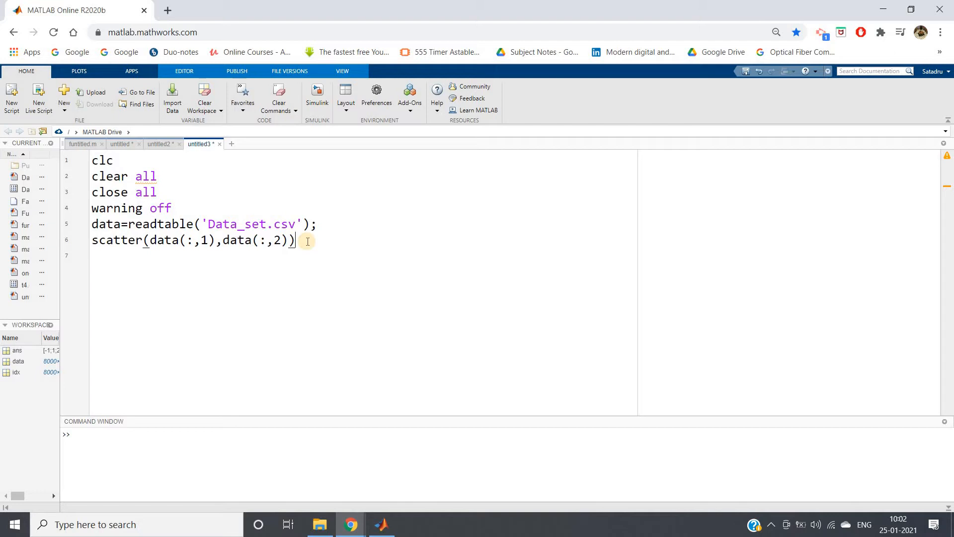
# Step: Run the script, check data with whos, and wrap readtable in table2array
pyautogui.rightClick(307, 242)
pyautogui.write(';')
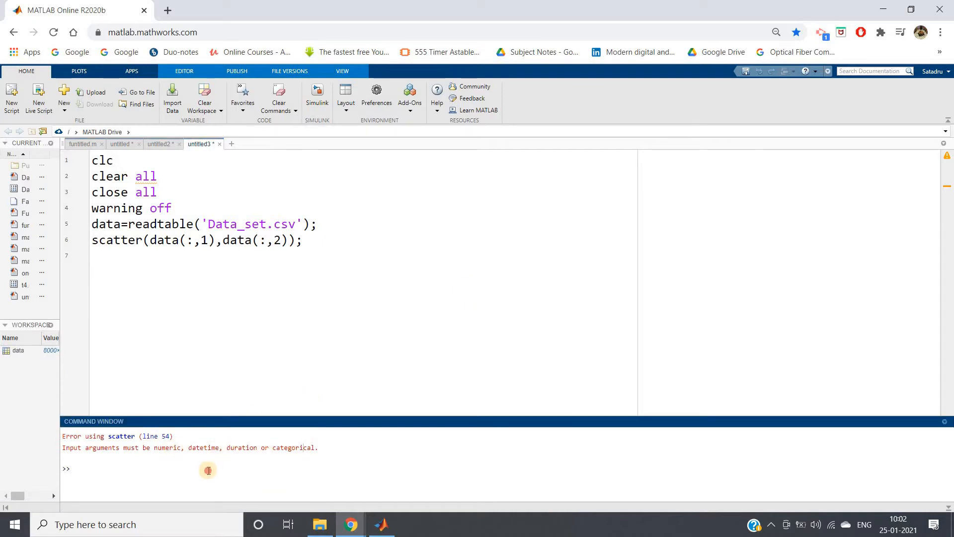
pyautogui.write('w')
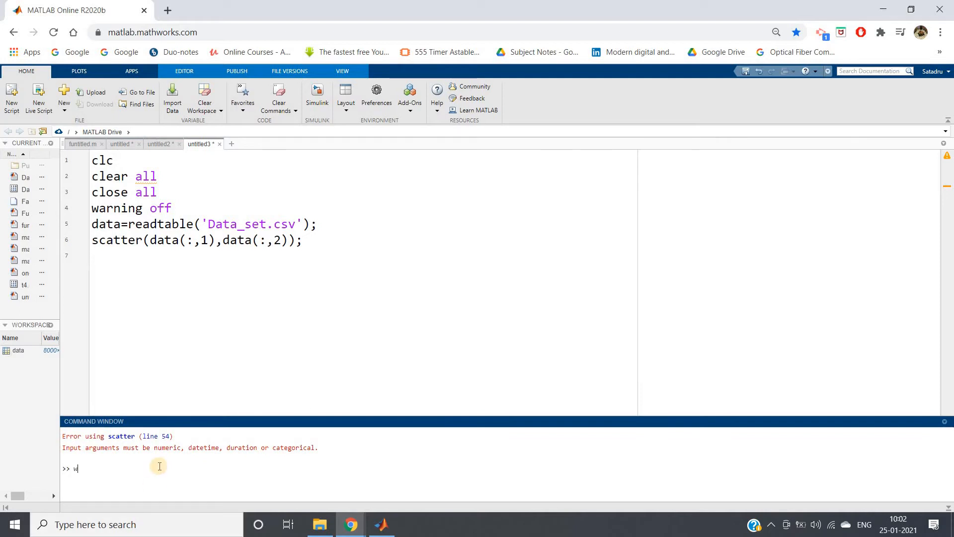
pyautogui.write('whos da')
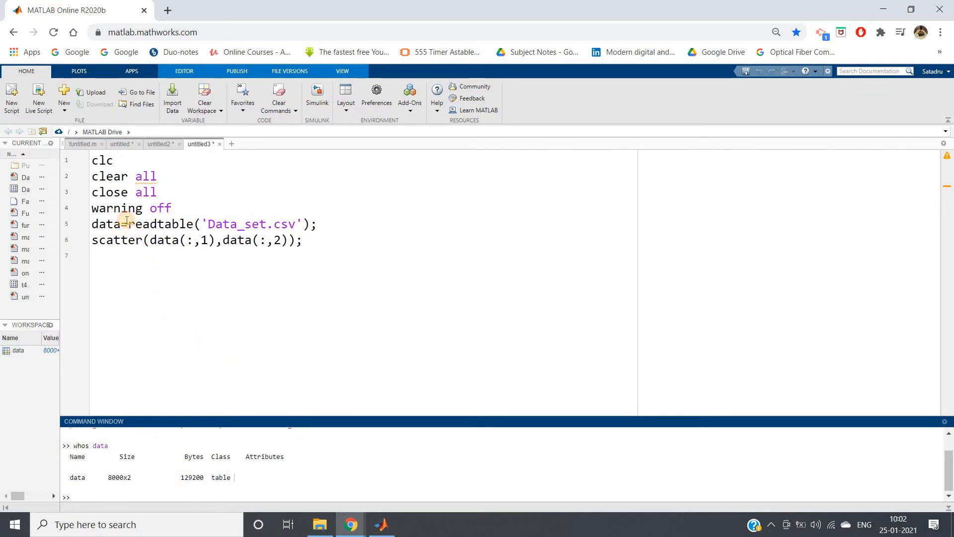
pyautogui.write('table')
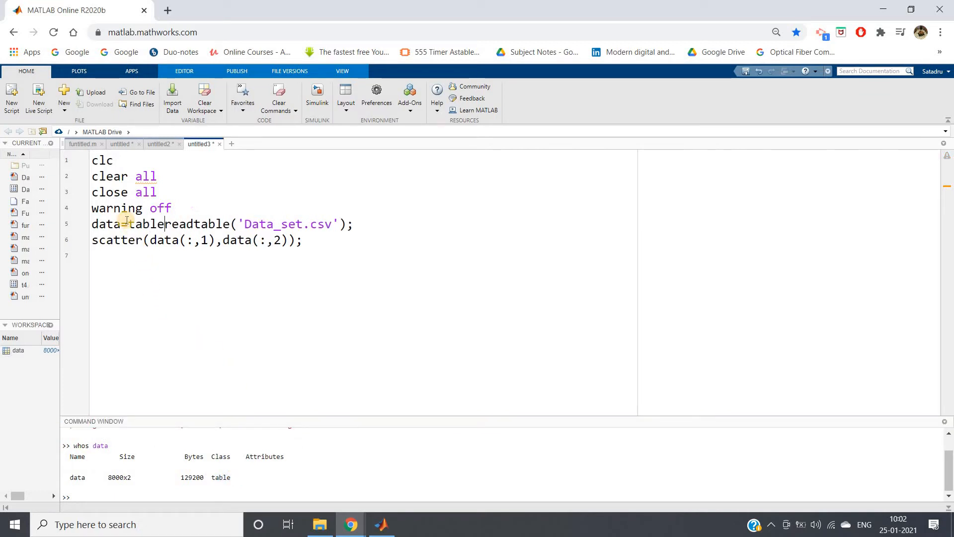
pyautogui.write('2array(')
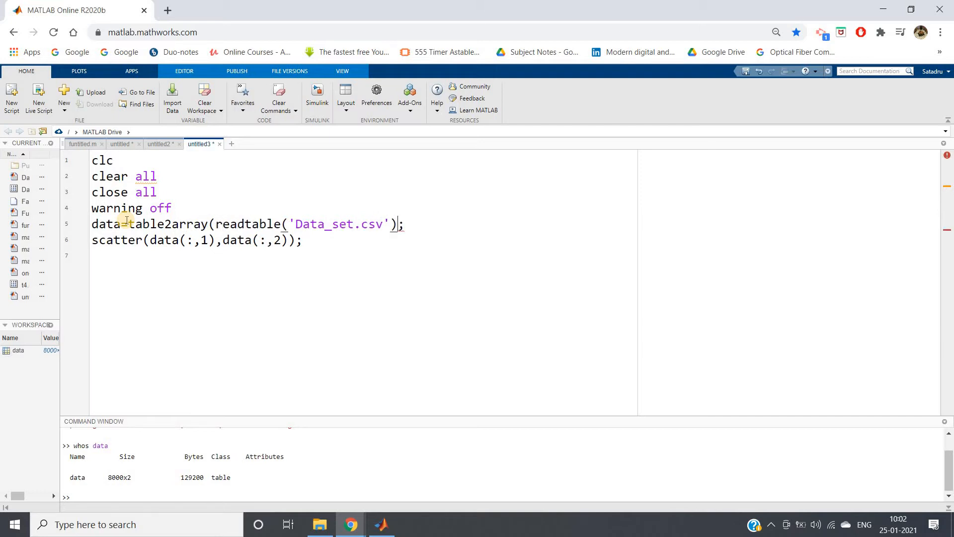
# Step: Evaluate the whole script to plot the data, then add 'filled' to scatter and rerun
pyautogui.rightClick(127, 224)
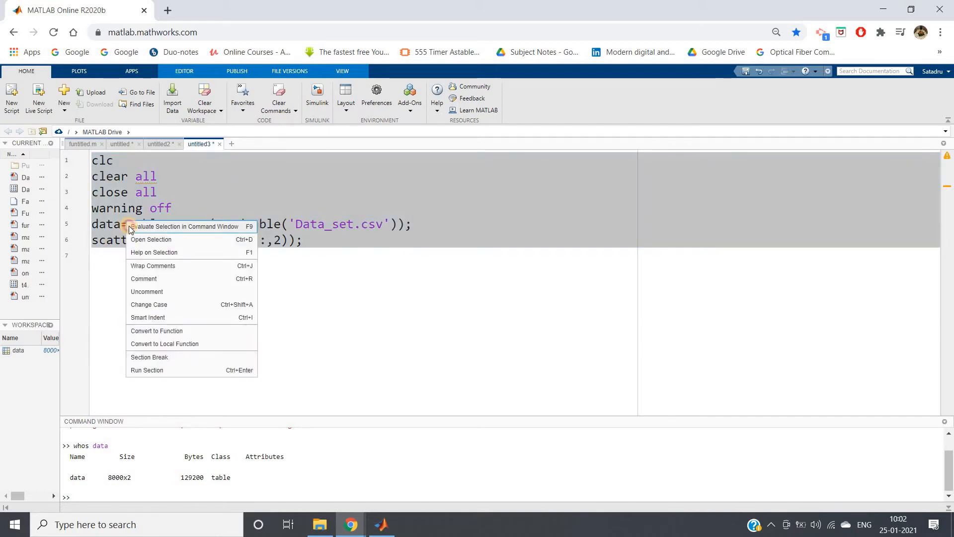
pyautogui.click(345, 254)
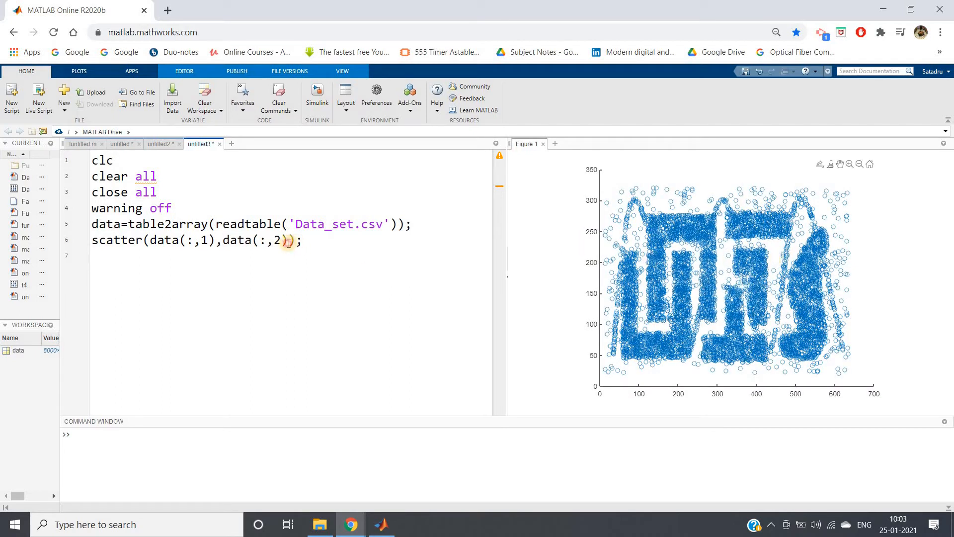
pyautogui.write('data')
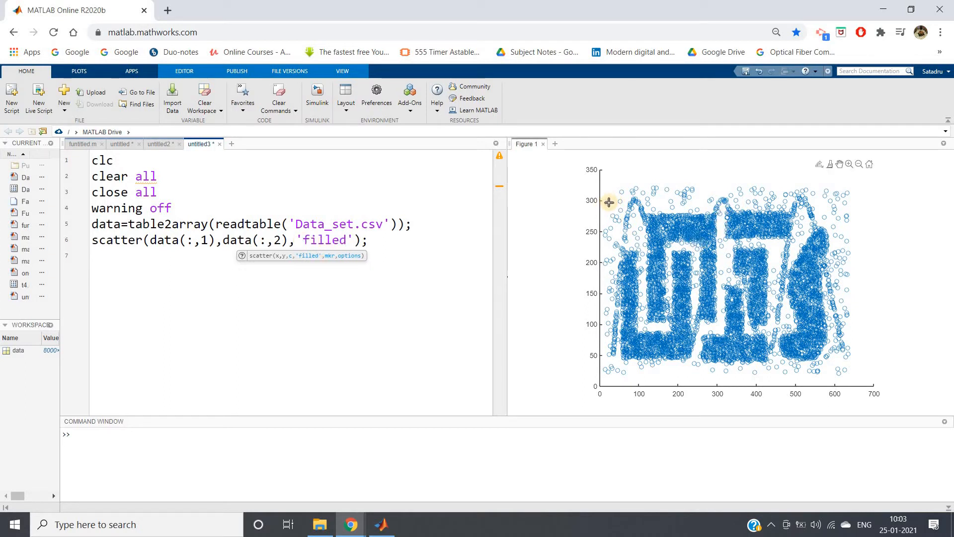
pyautogui.click(607, 203)
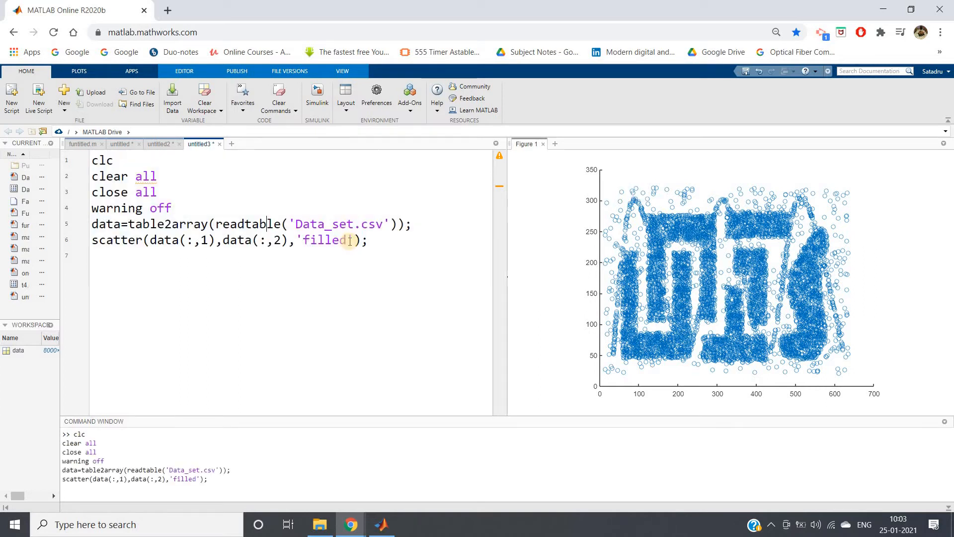
pyautogui.click(542, 143)
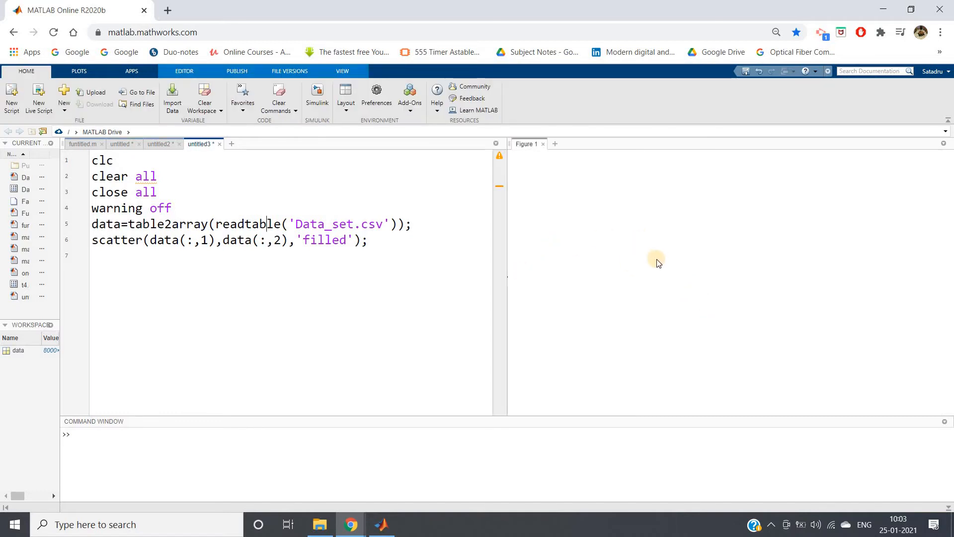
# Step: Rerun the script with F5 to redraw the points with filled markers
pyautogui.press('F5')
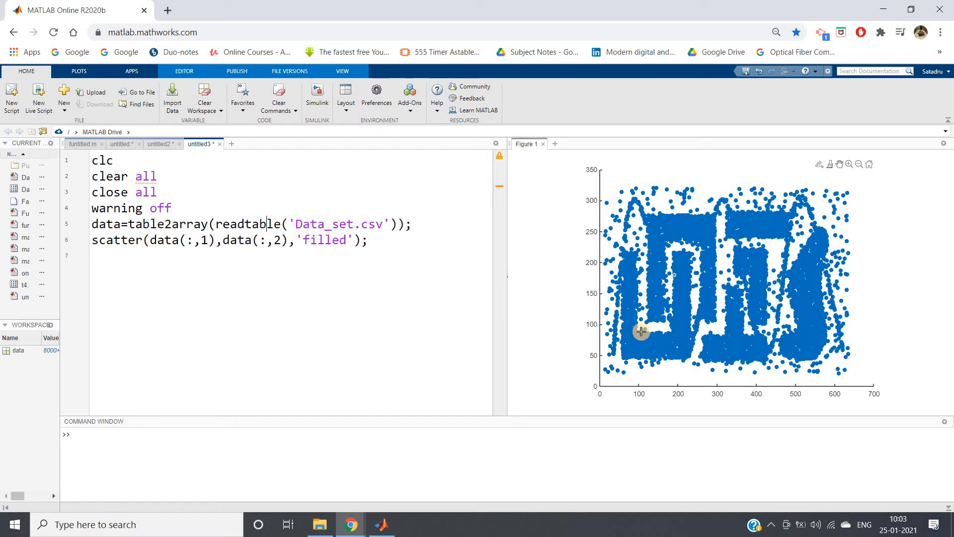
pyautogui.moveTo(757, 269)
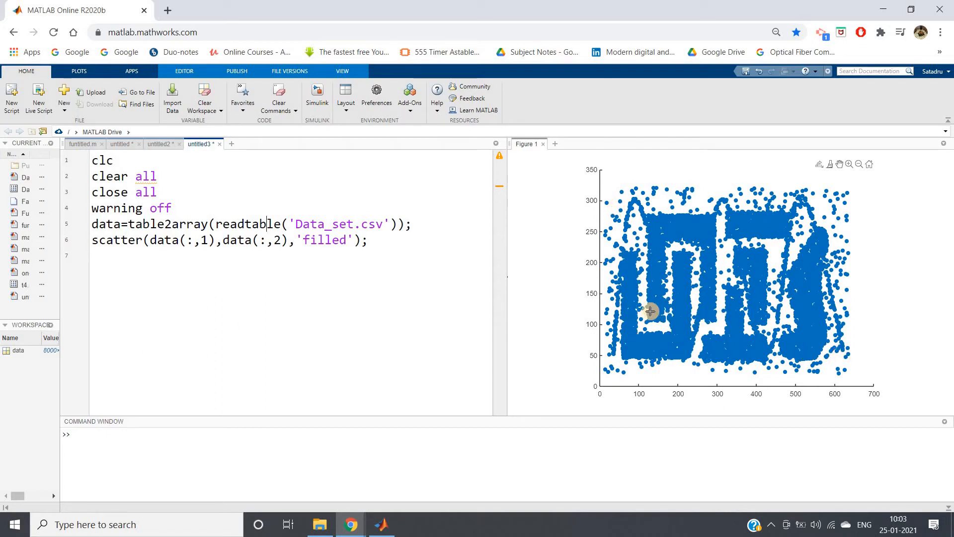
pyautogui.moveTo(737, 341)
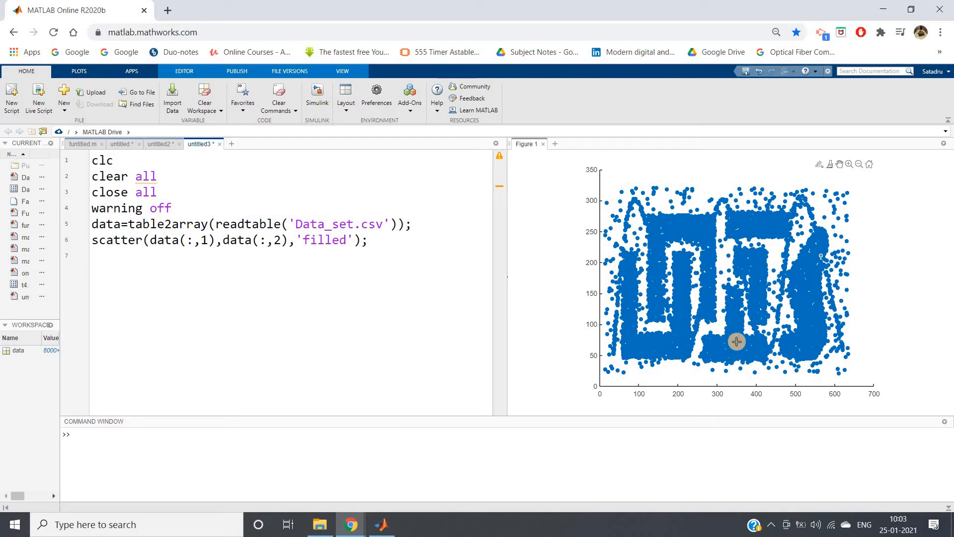
pyautogui.moveTo(737, 270)
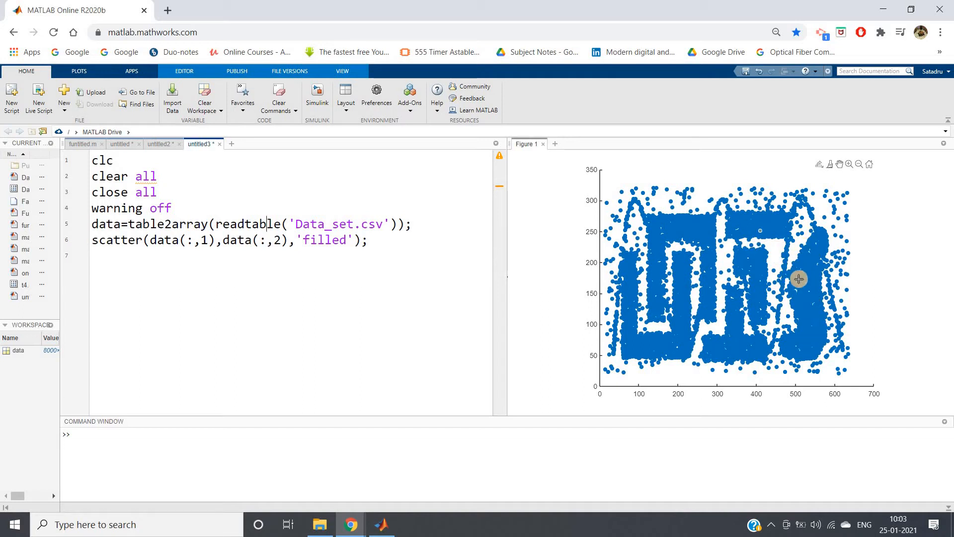
pyautogui.moveTo(621, 360)
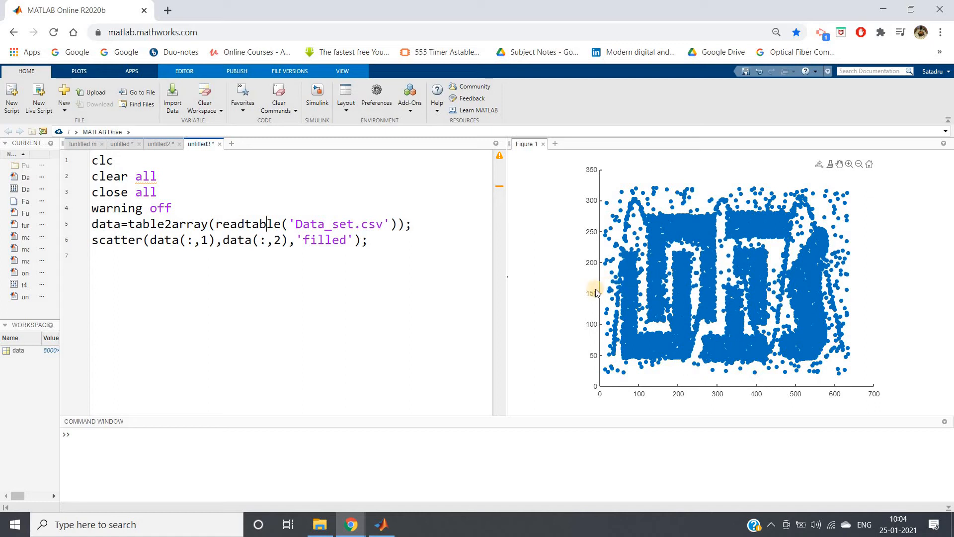
pyautogui.moveTo(413, 242)
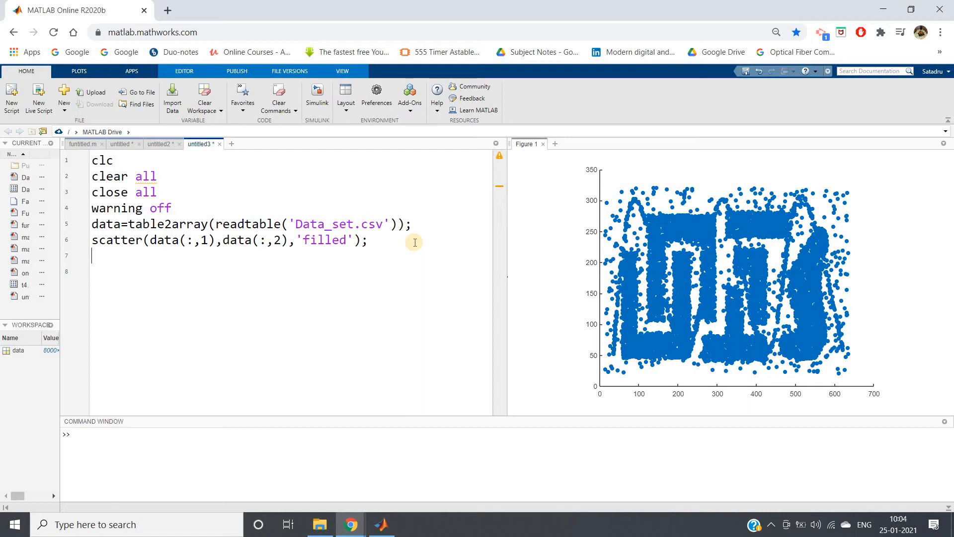
# Step: Add idx=dbscan(data,0.5,9); to cluster the data
pyautogui.write('idx=db')
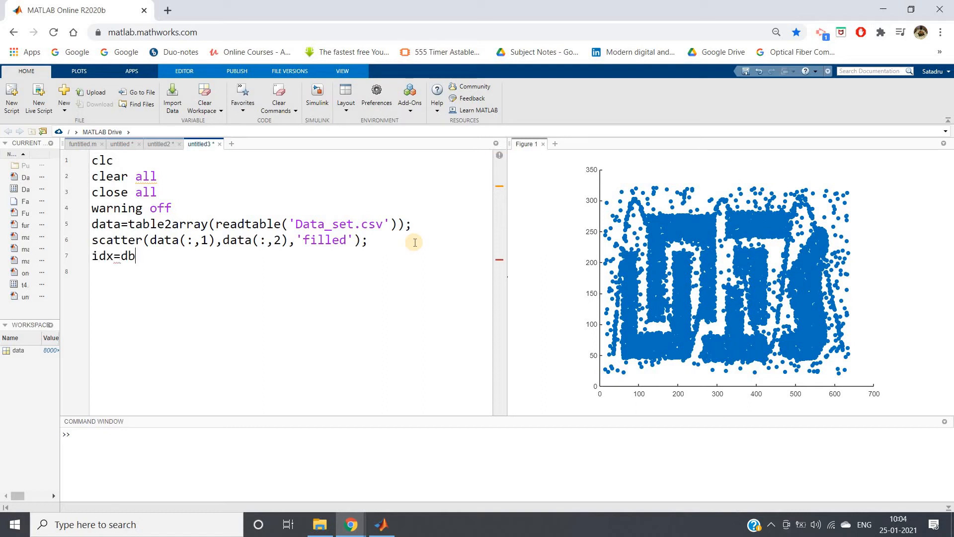
pyautogui.write('scan(data')
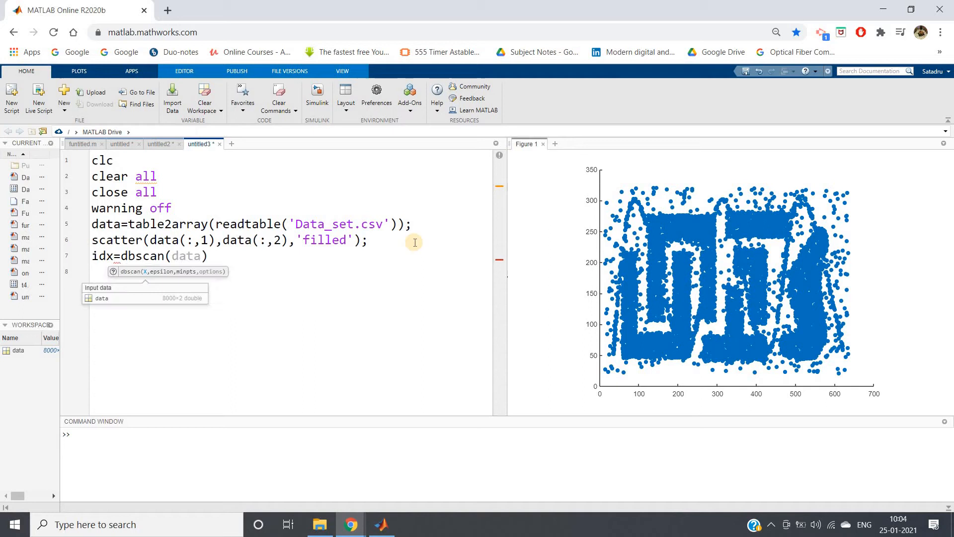
pyautogui.write(',')
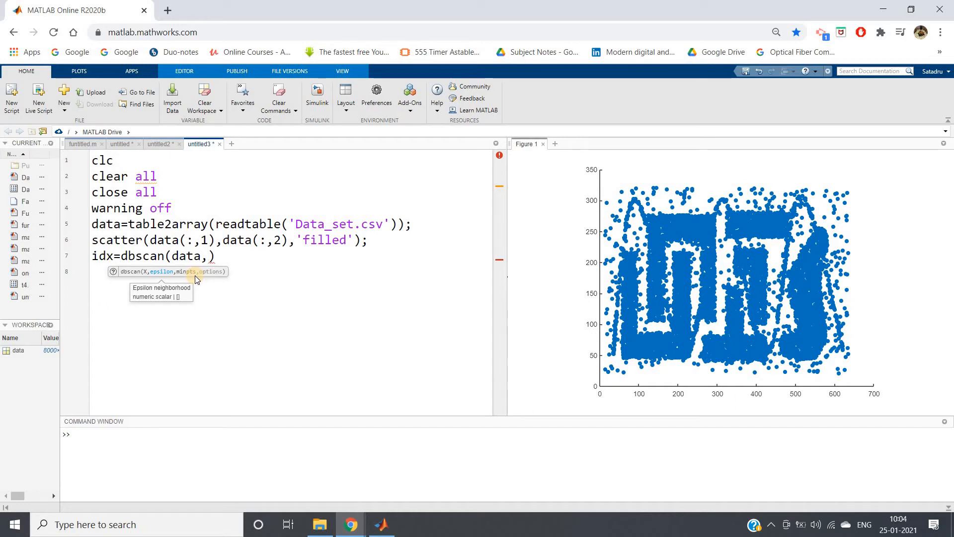
pyautogui.moveTo(205, 263)
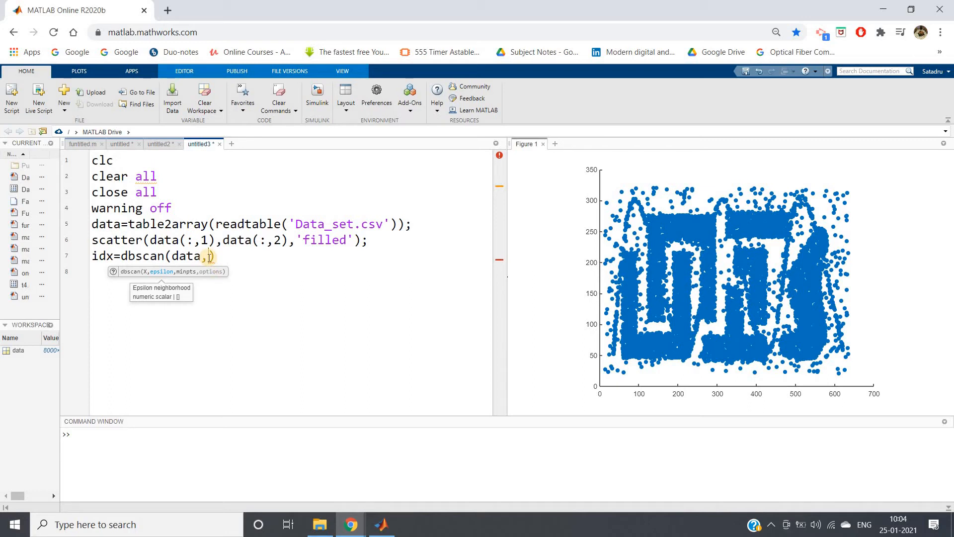
pyautogui.write('0.5')
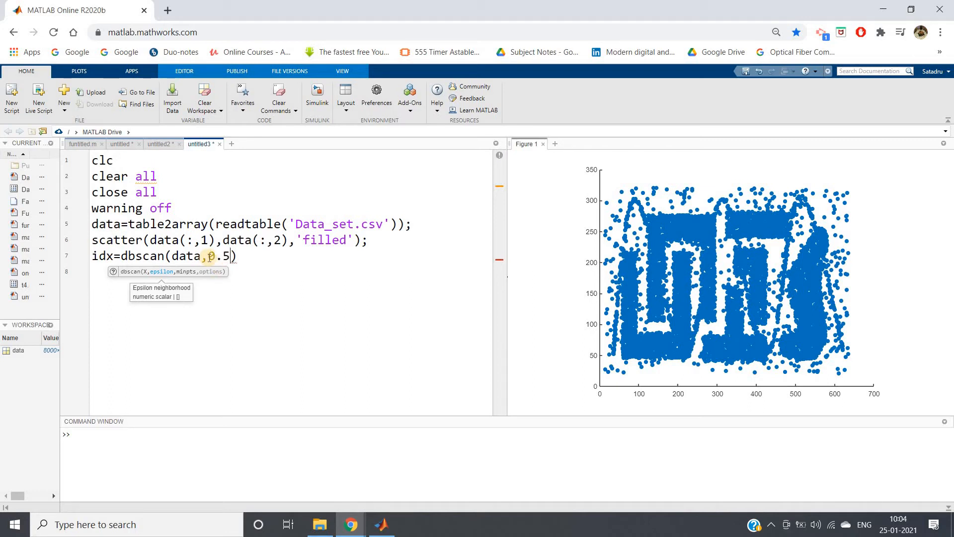
pyautogui.write(',9')
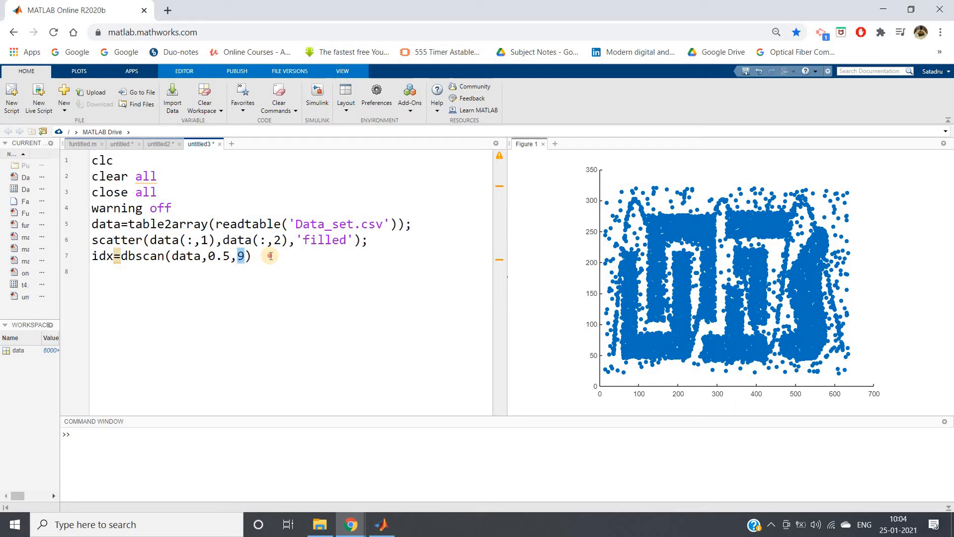
# Step: Add unique(idx); to list the cluster labels and select the whole script
pyautogui.write('unique(i')
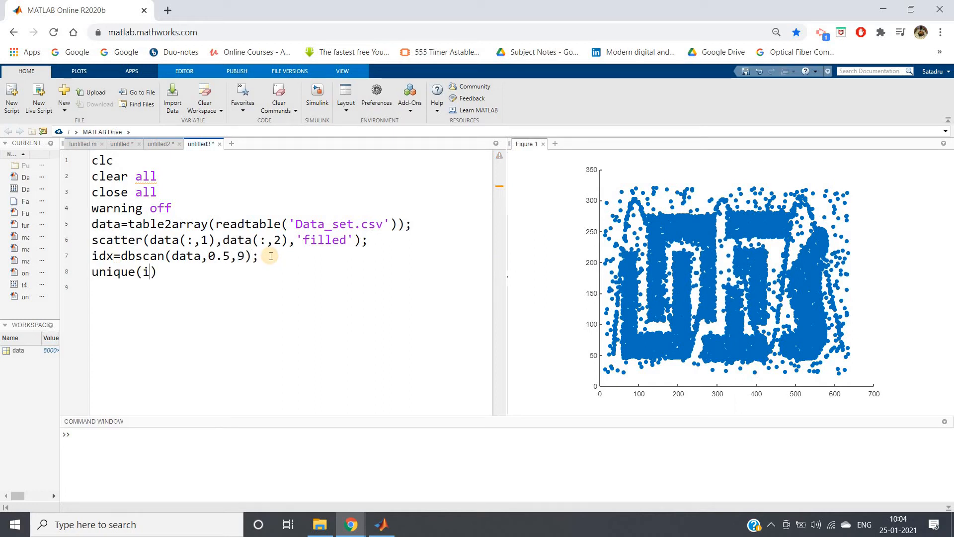
pyautogui.write('dx);')
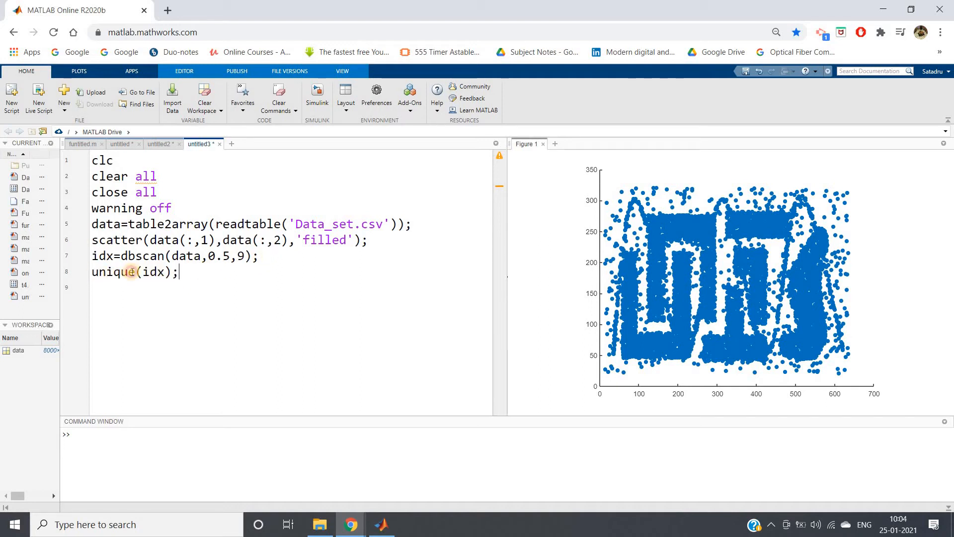
pyautogui.doubleClick(130, 255)
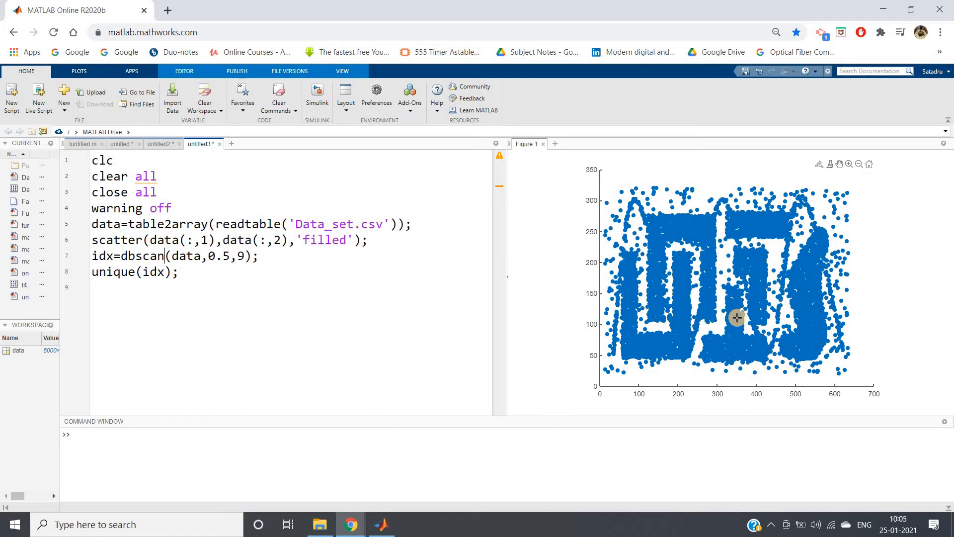
pyautogui.moveTo(752, 225)
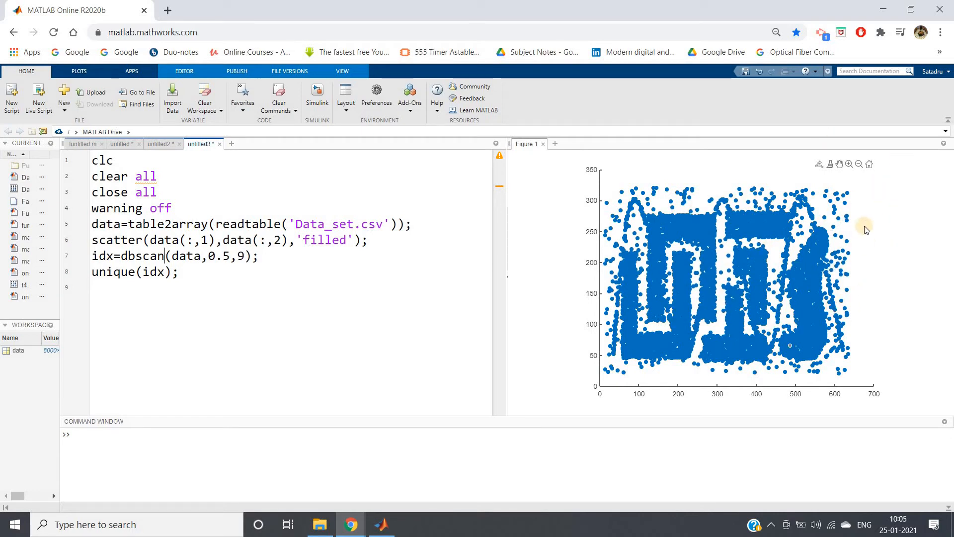
pyautogui.press('ctrl+a')
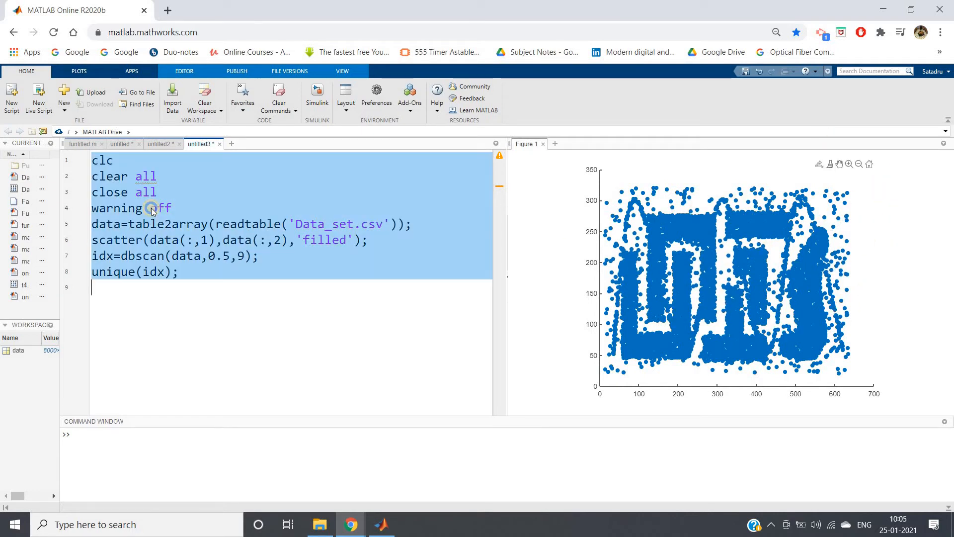
pyautogui.click(220, 376)
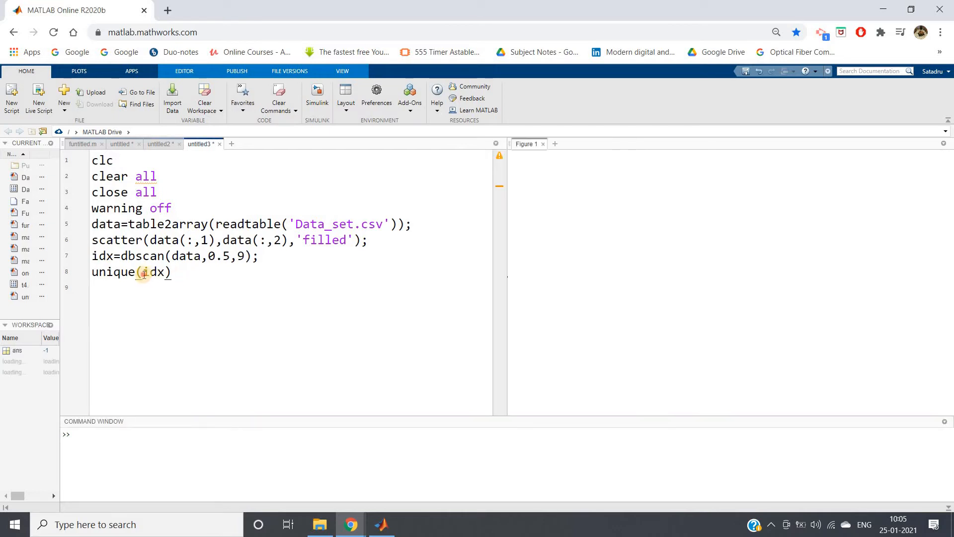
# Step: Evaluate unique(idx) in the Command Window, which returns only -1
pyautogui.rightClick(140, 272)
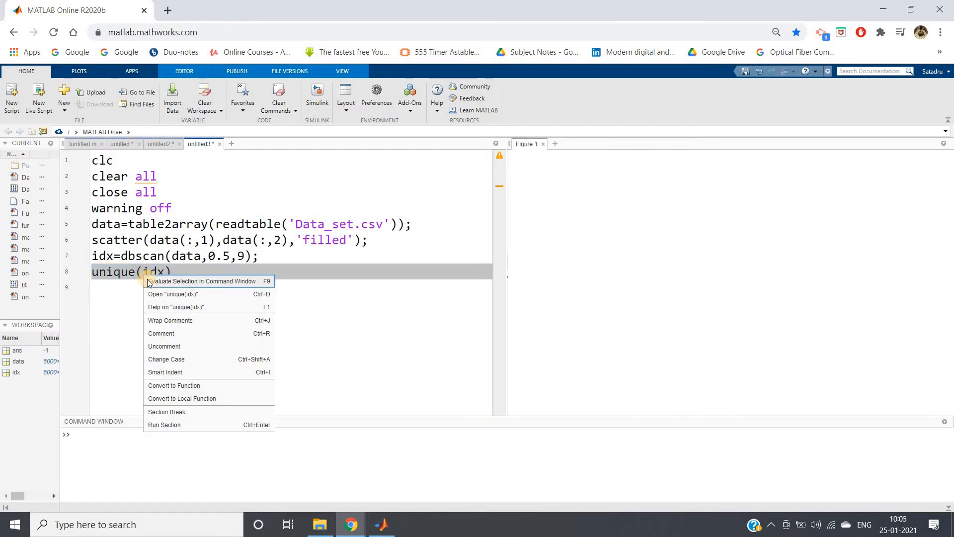
pyautogui.click(203, 280)
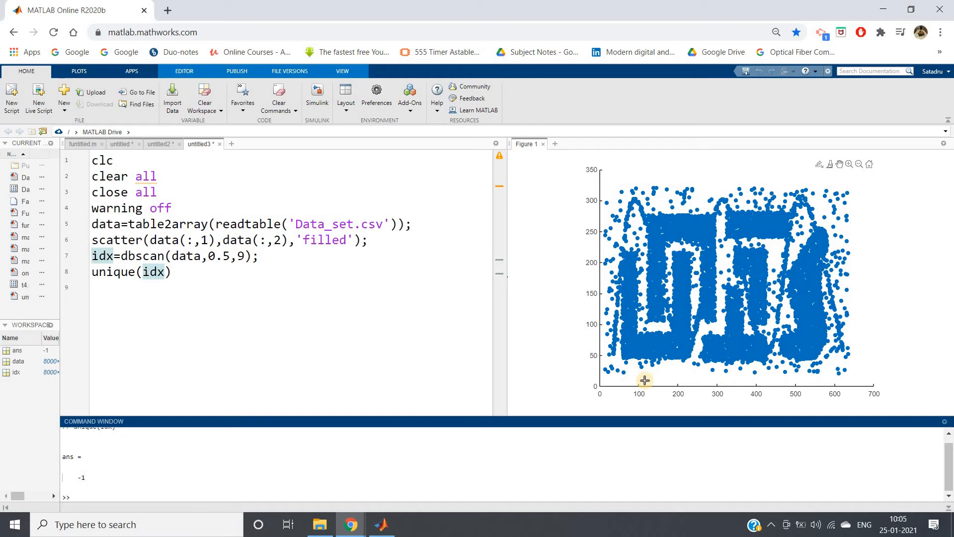
pyautogui.moveTo(738, 338)
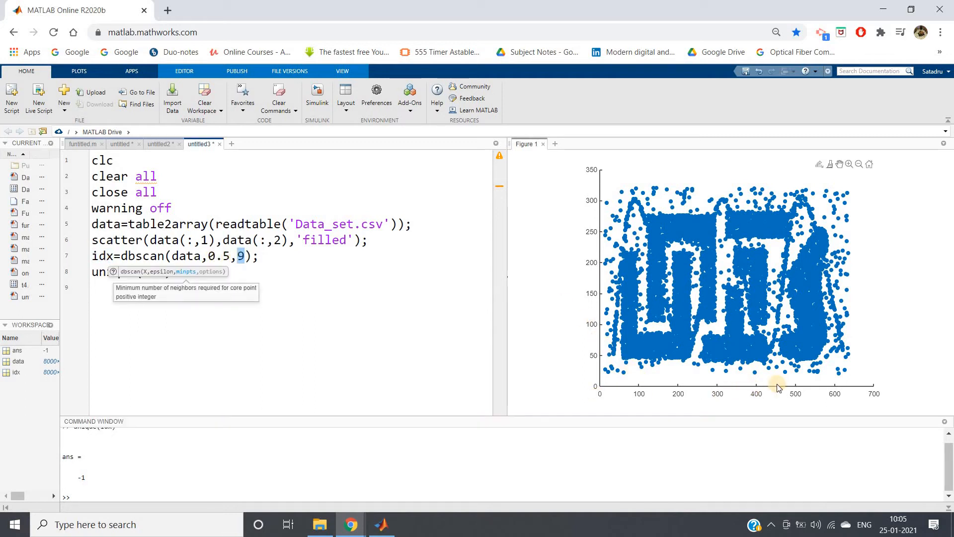
pyautogui.moveTo(627, 407)
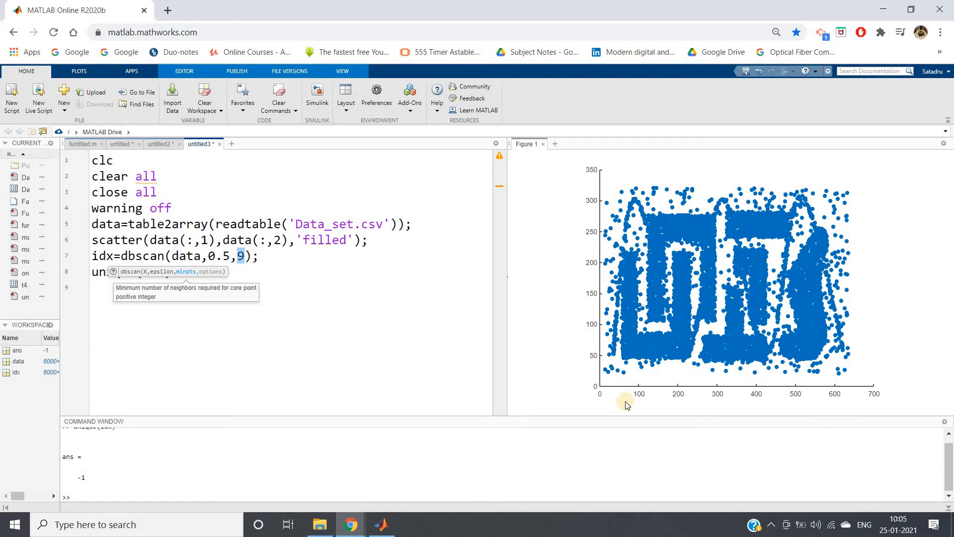
pyautogui.moveTo(903, 388)
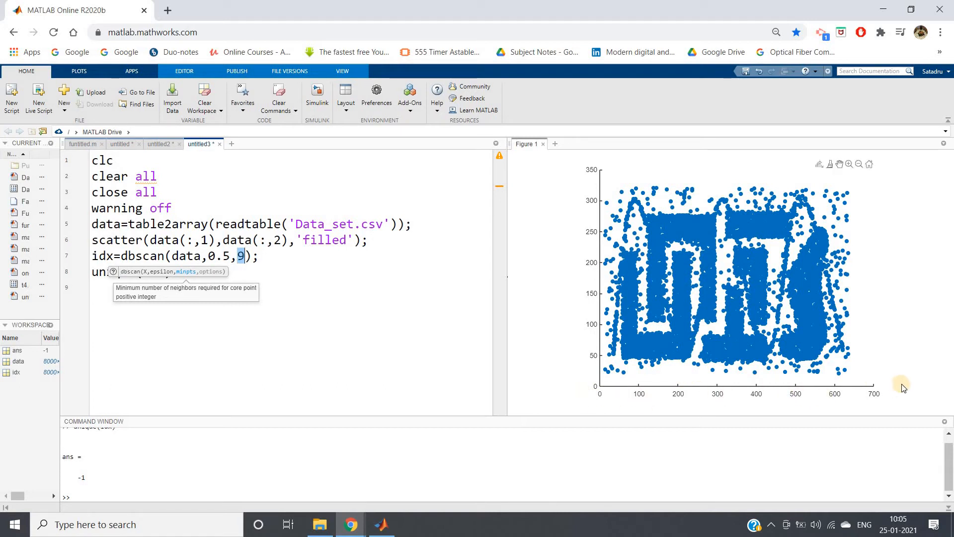
pyautogui.moveTo(717, 336)
pyautogui.write('2')
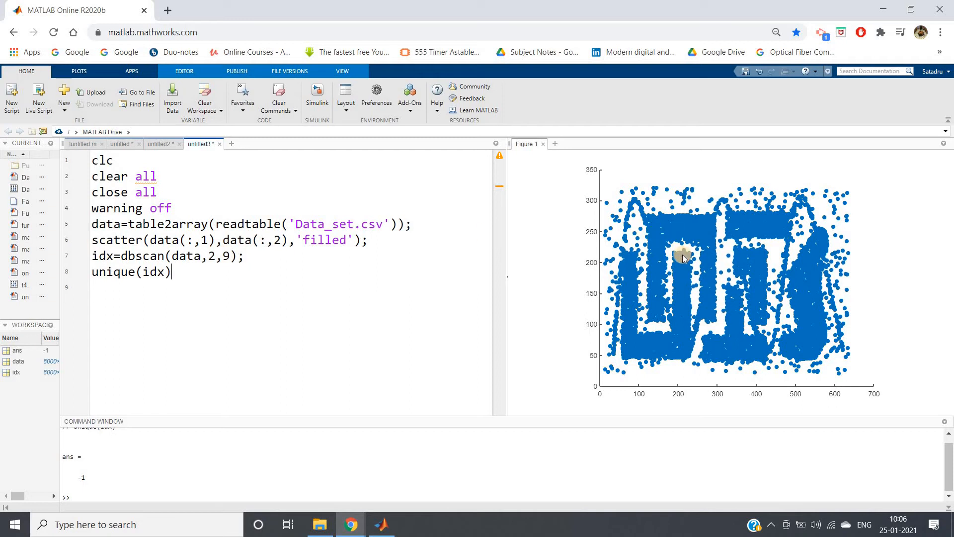
pyautogui.moveTo(696, 285)
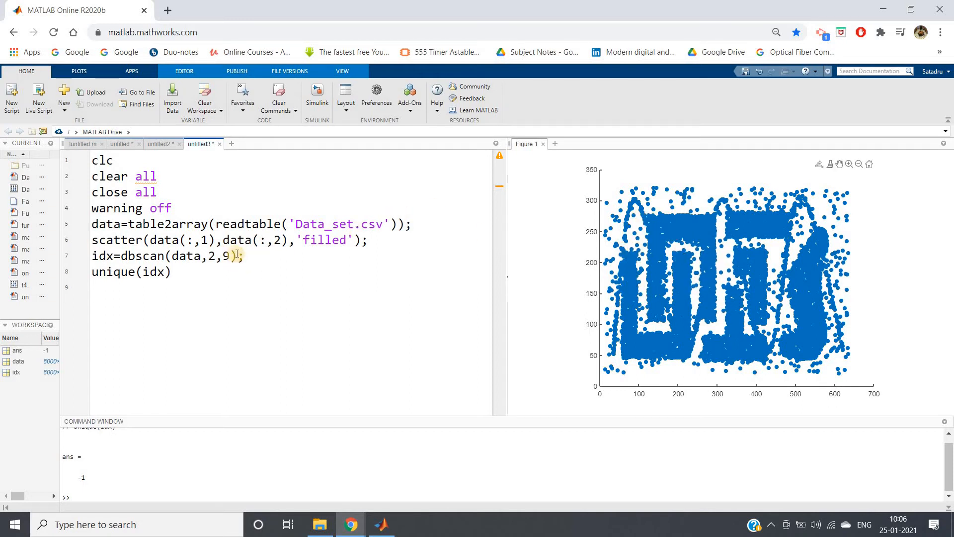
# Step: Select the dbscan(data,2,9) and unique(idx) lines for re-evaluation
pyautogui.moveTo(92, 255); pyautogui.dragTo(173, 272)
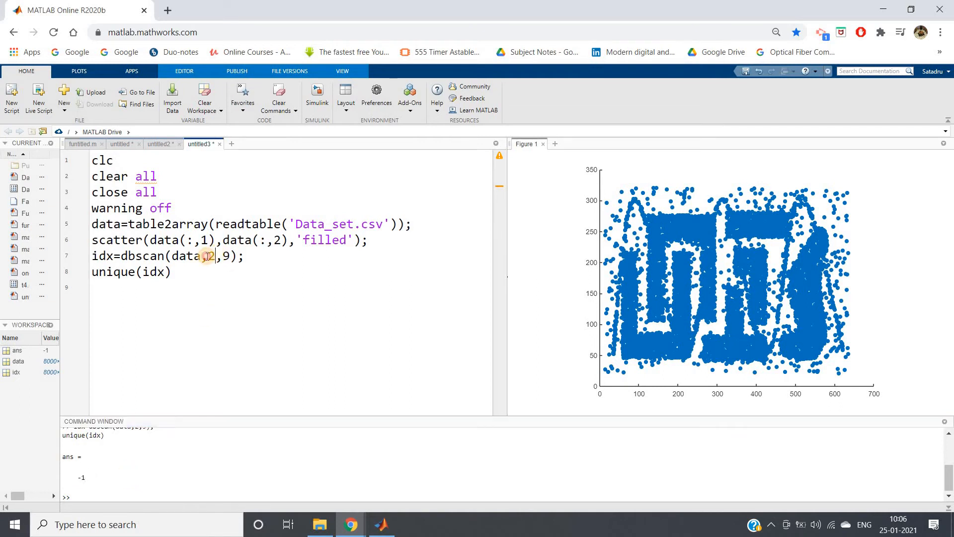
# Step: Change epsilon to 5 and reselect the dbscan and unique(idx) lines
pyautogui.write('5')
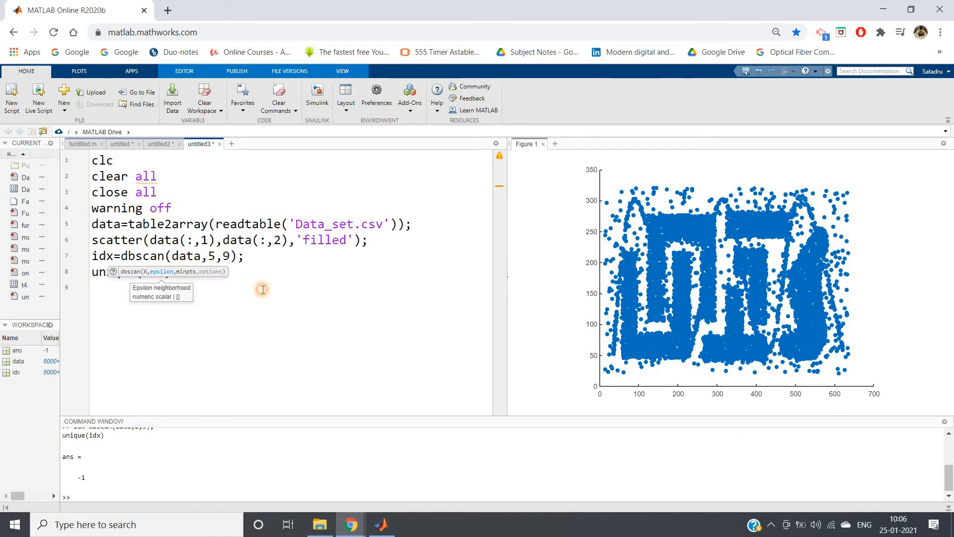
pyautogui.moveTo(91, 256); pyautogui.dragTo(171, 271)
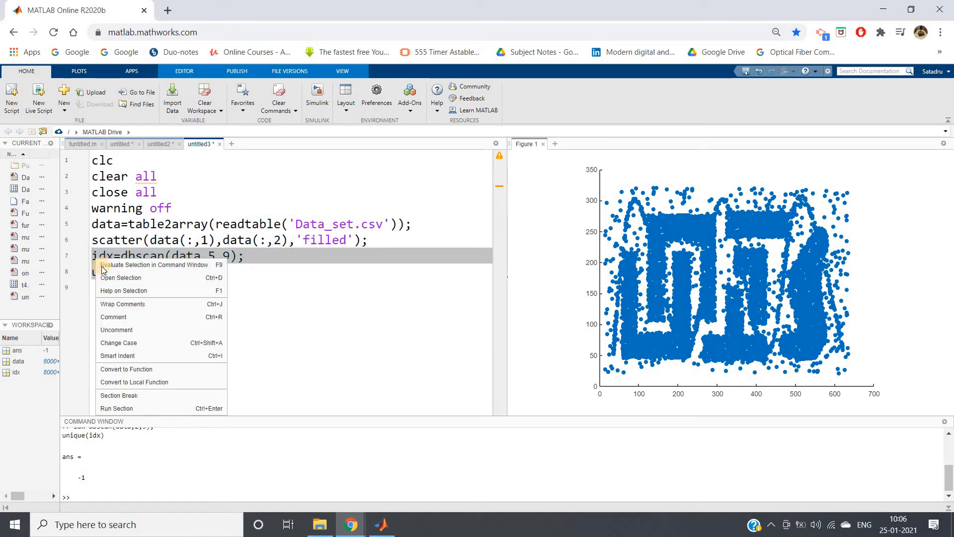
# Step: Evaluate epsilon 5 (about 160 labels), then switch epsilon to 8, giving 18 labels
pyautogui.click(155, 265)
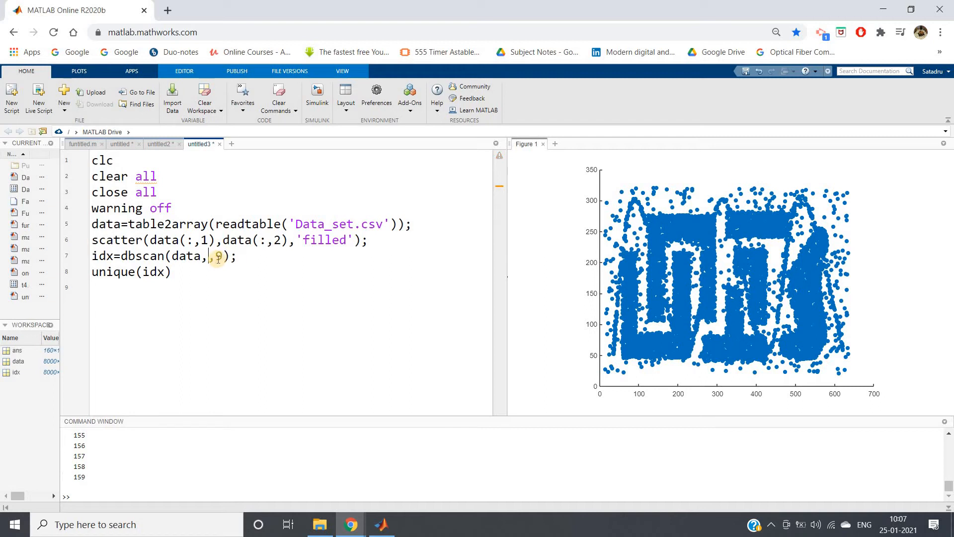
pyautogui.write('8')
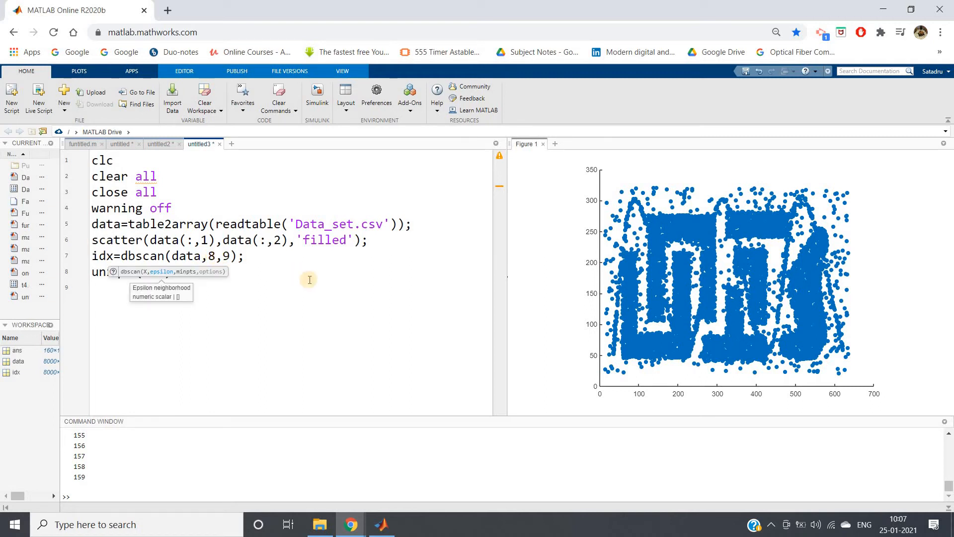
pyautogui.write('unique(idx)')
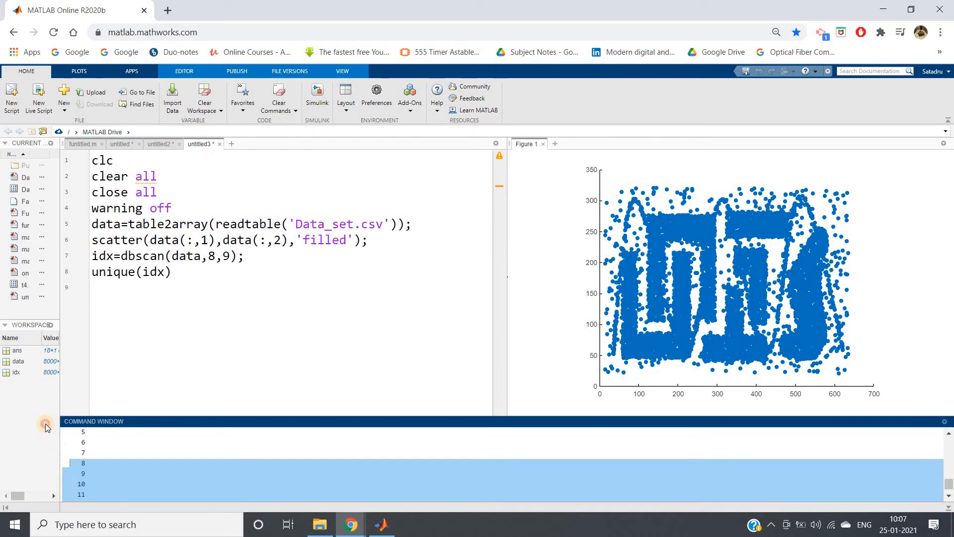
# Step: Change the dbscan neighbour count from 9 to 15, keeping epsilon 8
pyautogui.scroll(-3)
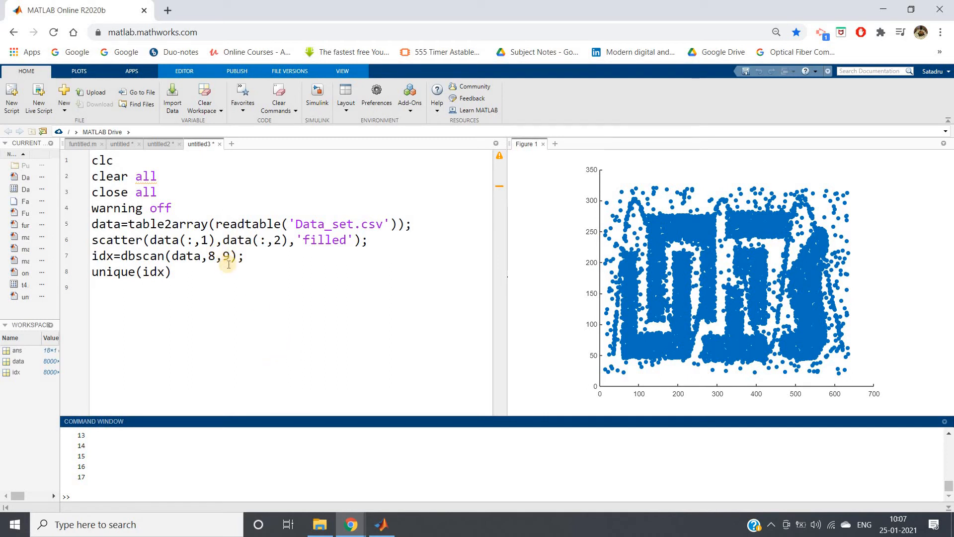
pyautogui.doubleClick(229, 255)
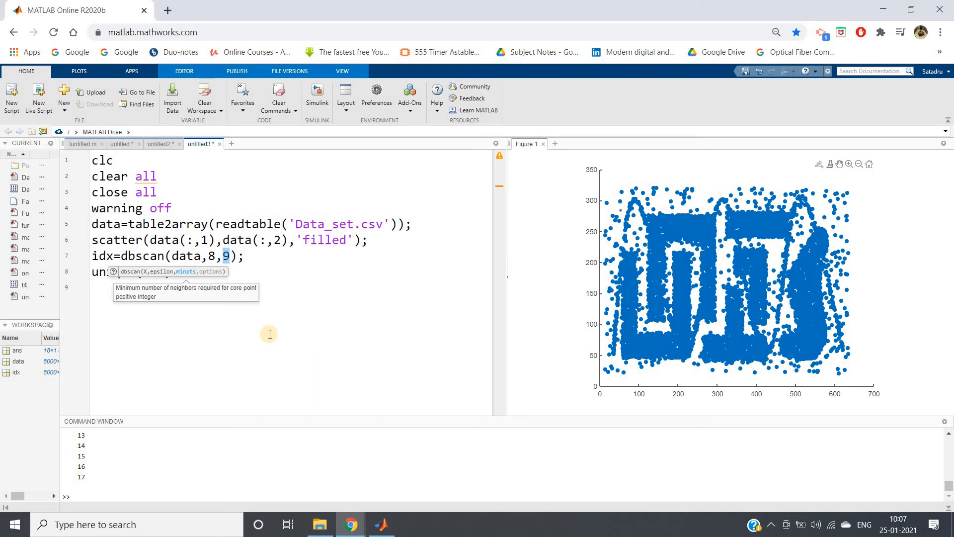
pyautogui.moveTo(339, 322)
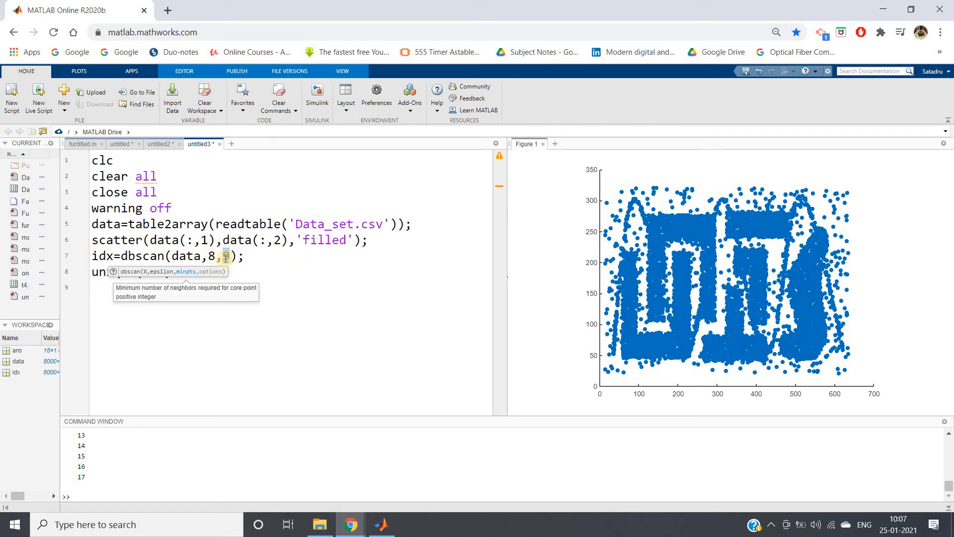
pyautogui.write('9')
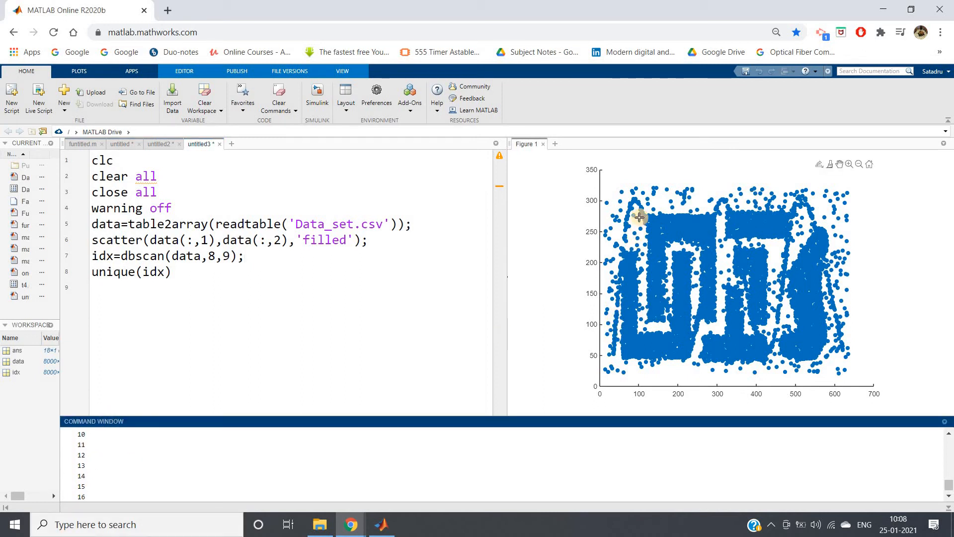
pyautogui.moveTo(627, 211)
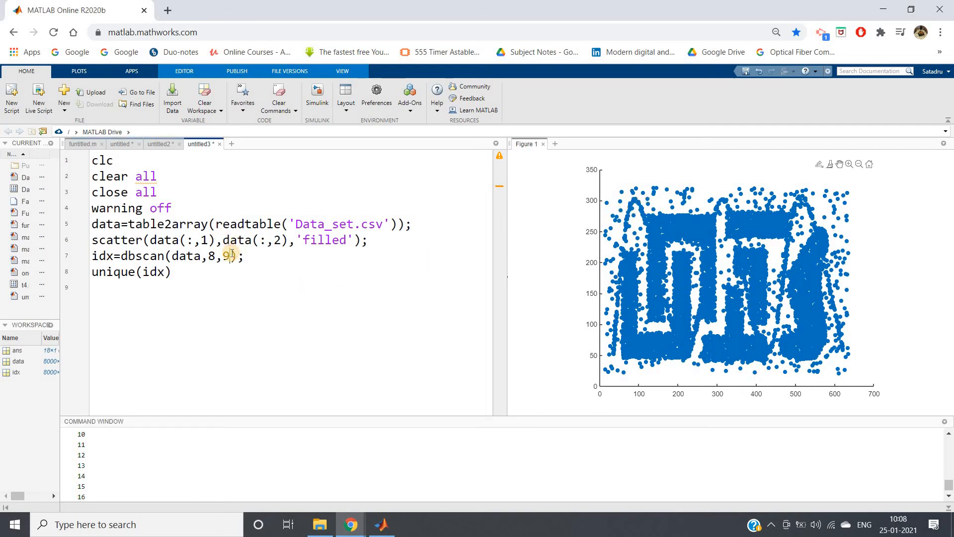
pyautogui.write('15')
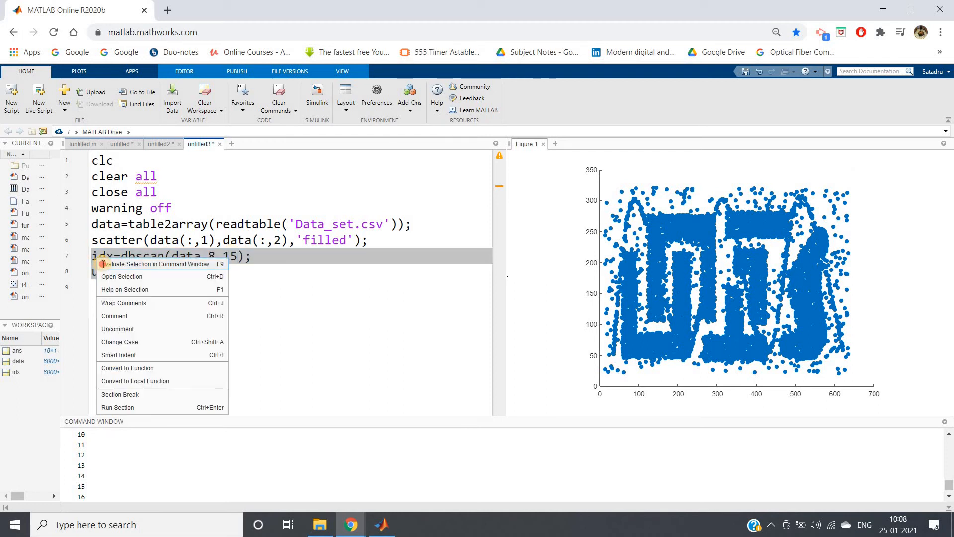
# Step: Rerun dbscan with epsilon 8.5 and 15 neighbours, listing labels -1 through 6
pyautogui.click(158, 263)
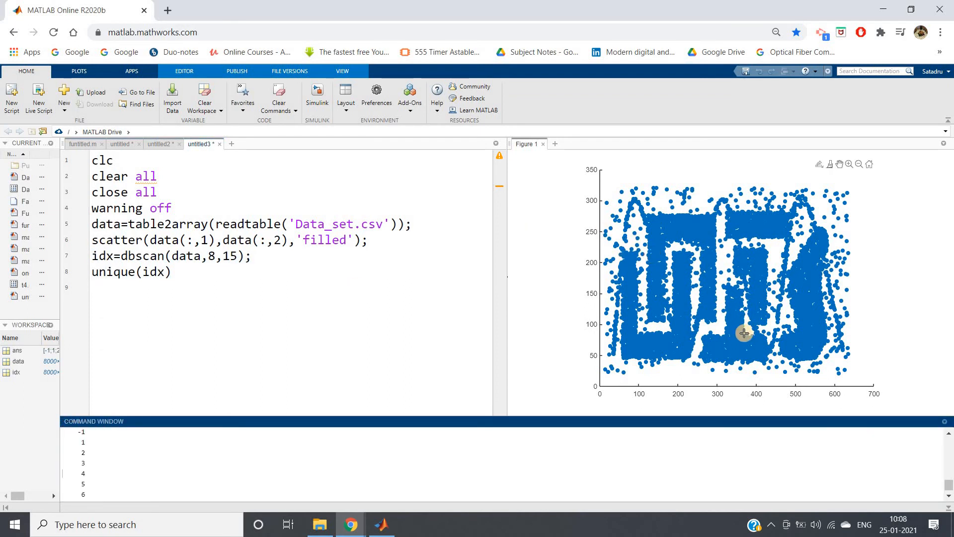
pyautogui.moveTo(803, 293)
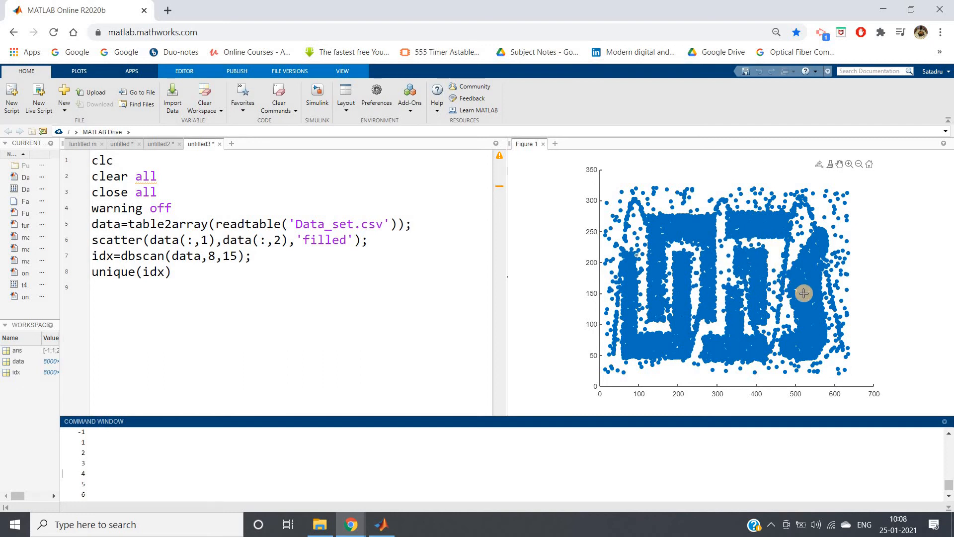
pyautogui.moveTo(272, 263)
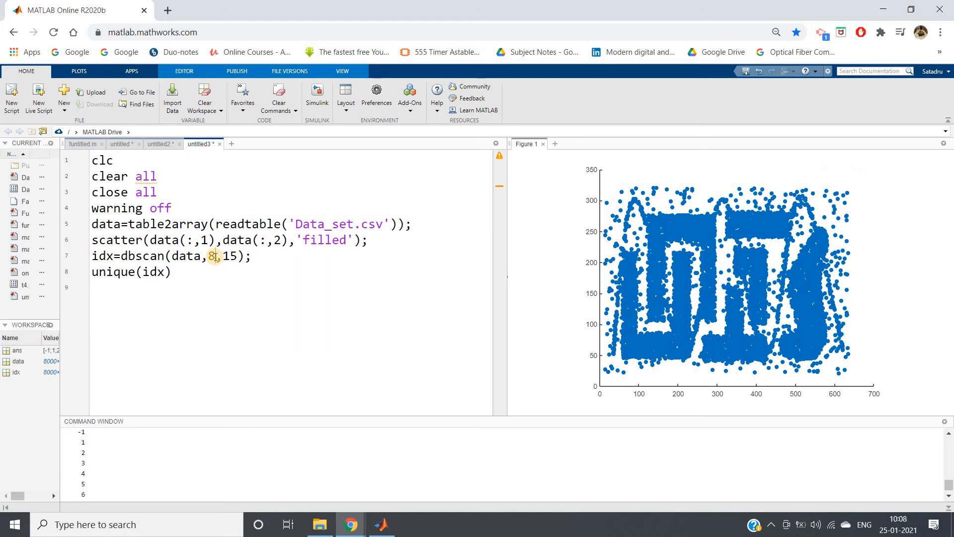
pyautogui.write('5')
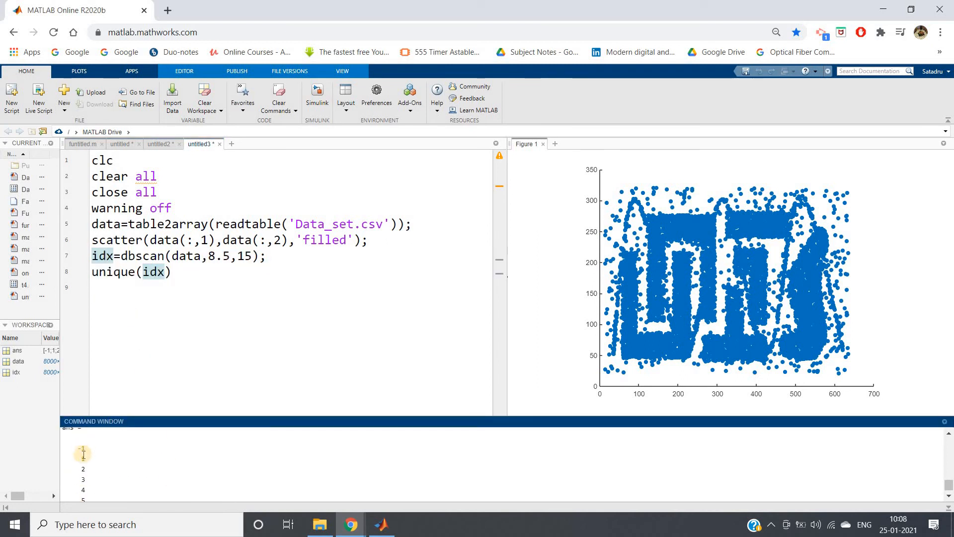
pyautogui.scroll(-3)
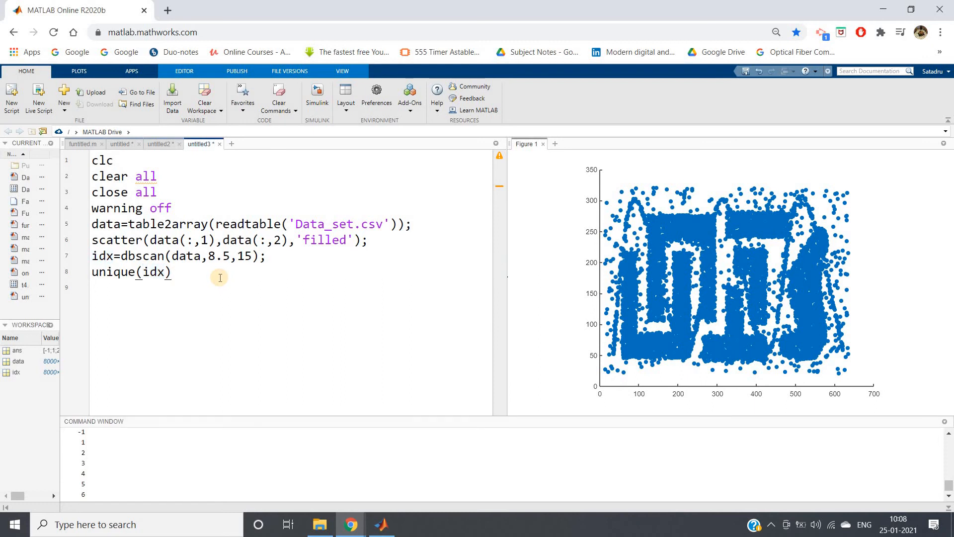
# Step: Replace the unique(idx) line with gscatter(data(:,1),data(:,2),idx)
pyautogui.press('BackSpace')
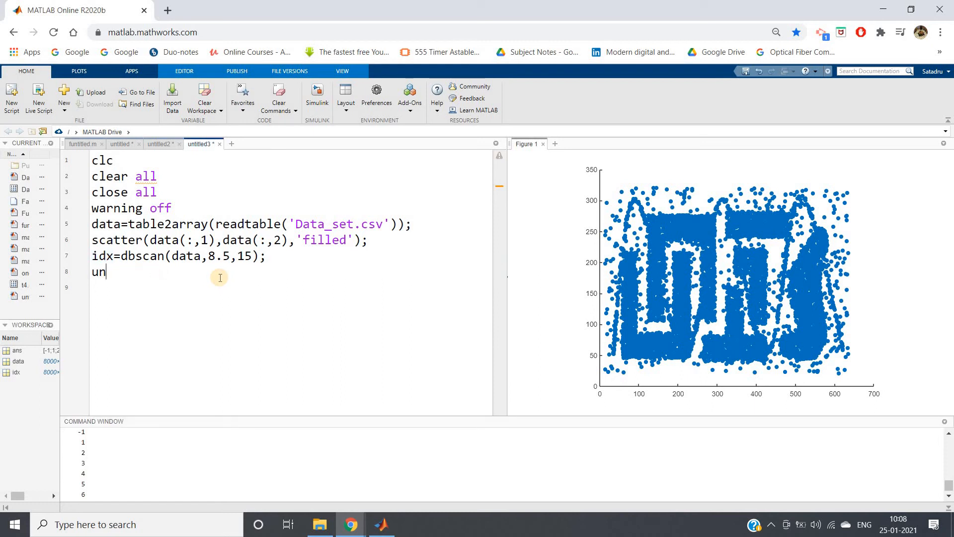
pyautogui.press('Backspace')
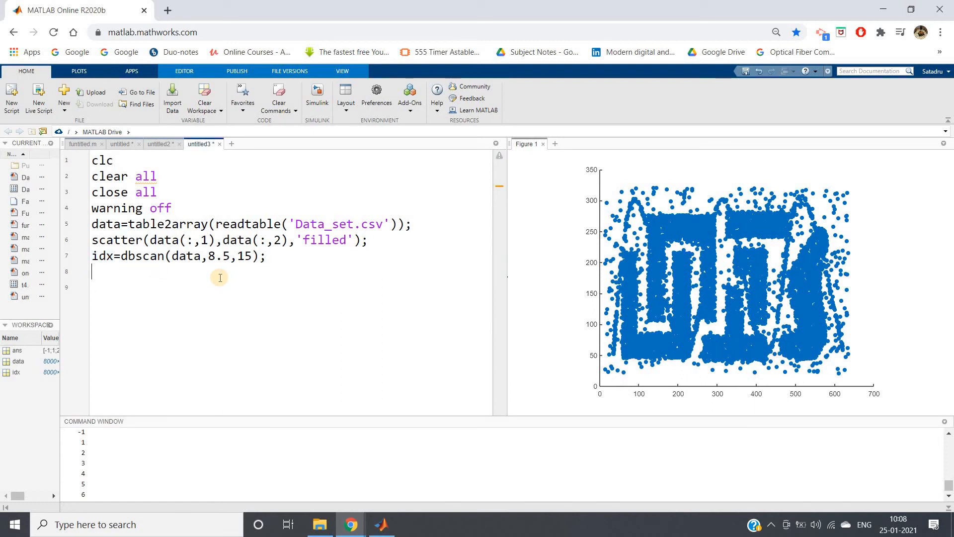
pyautogui.write('gscatter')
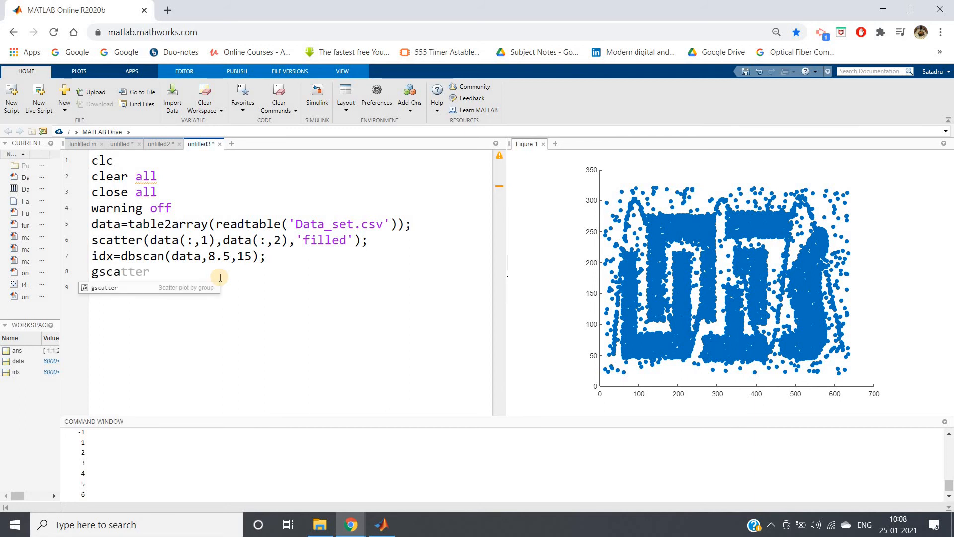
pyautogui.write('(data')
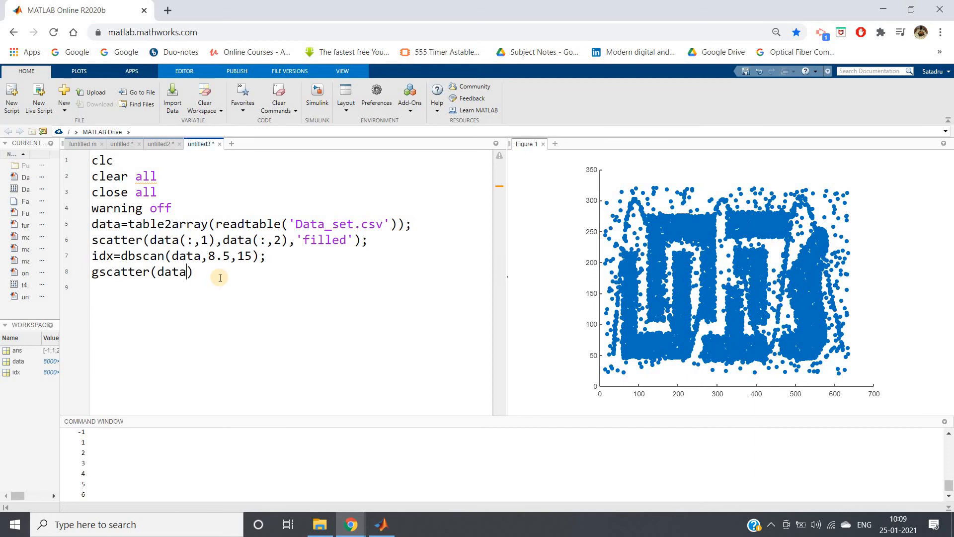
pyautogui.write('(:,1')
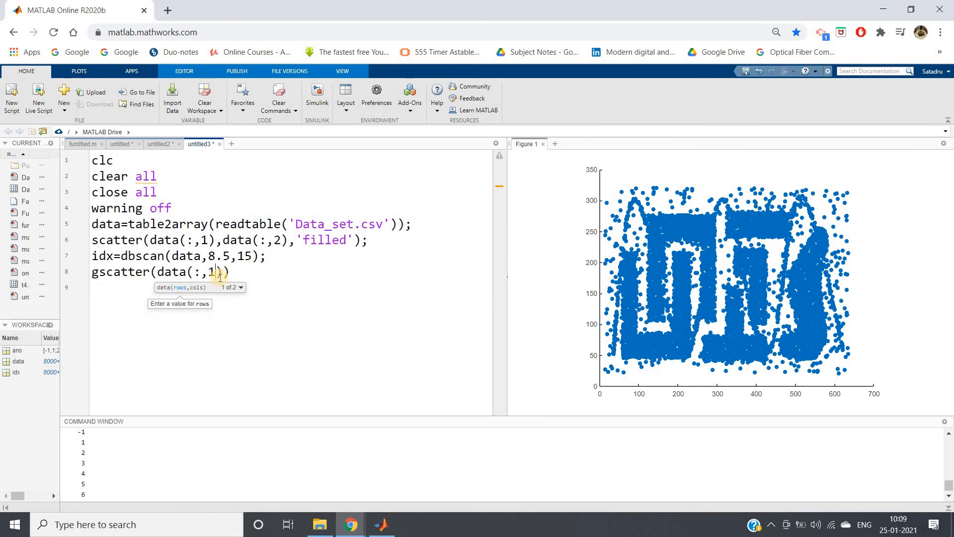
pyautogui.write(',data(')
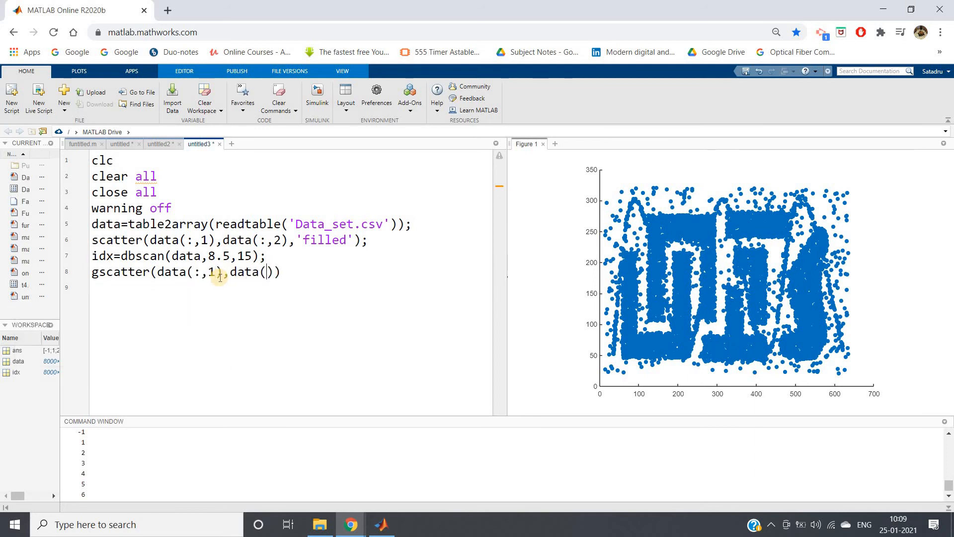
pyautogui.write(':,2')
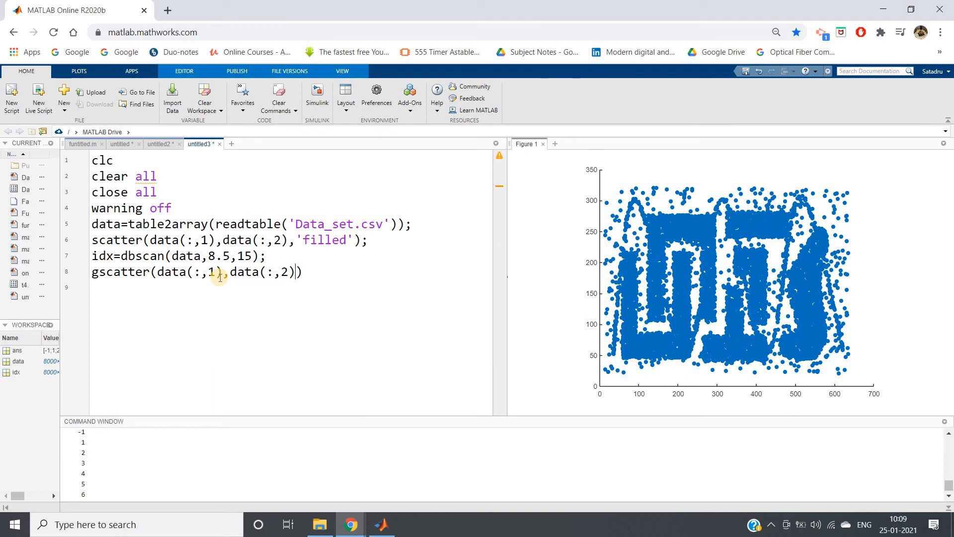
pyautogui.write(',idx')
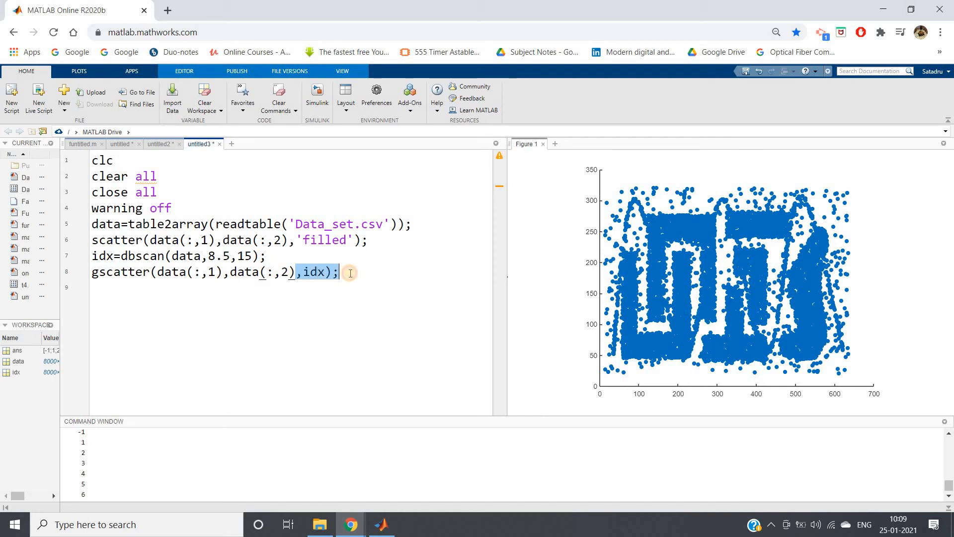
pyautogui.click(340, 272)
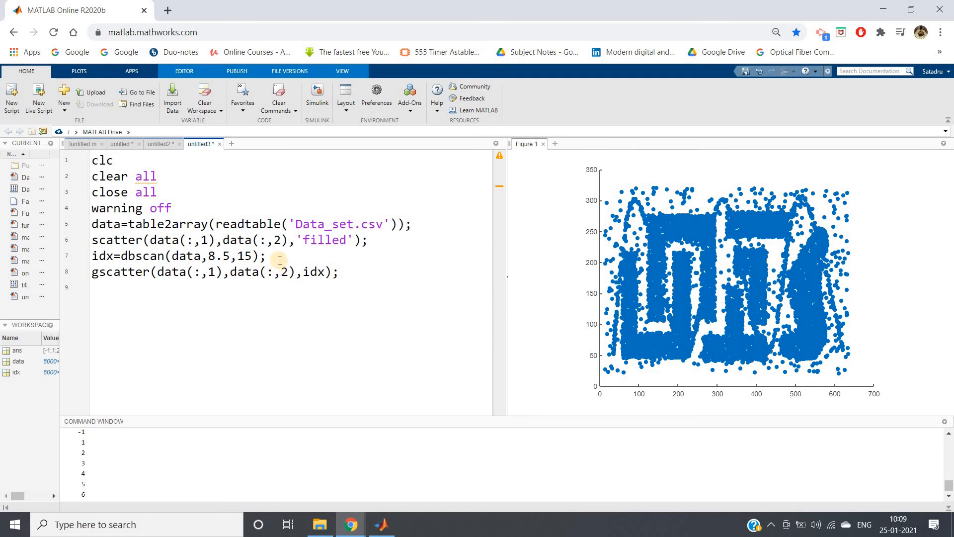
pyautogui.write('figure;')
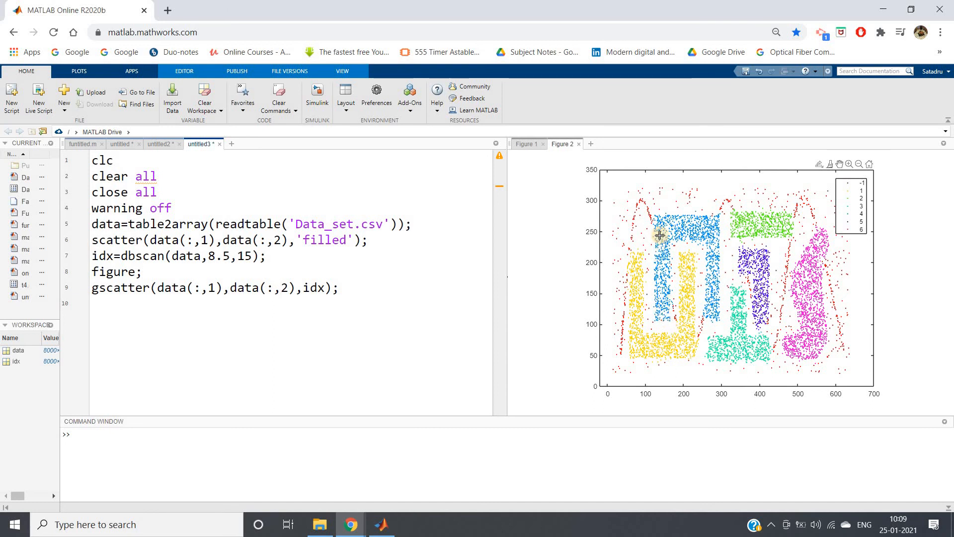
# Step: Run the script and view Figure 2's six coloured clusters with noise labelled -1
pyautogui.click(283, 287)
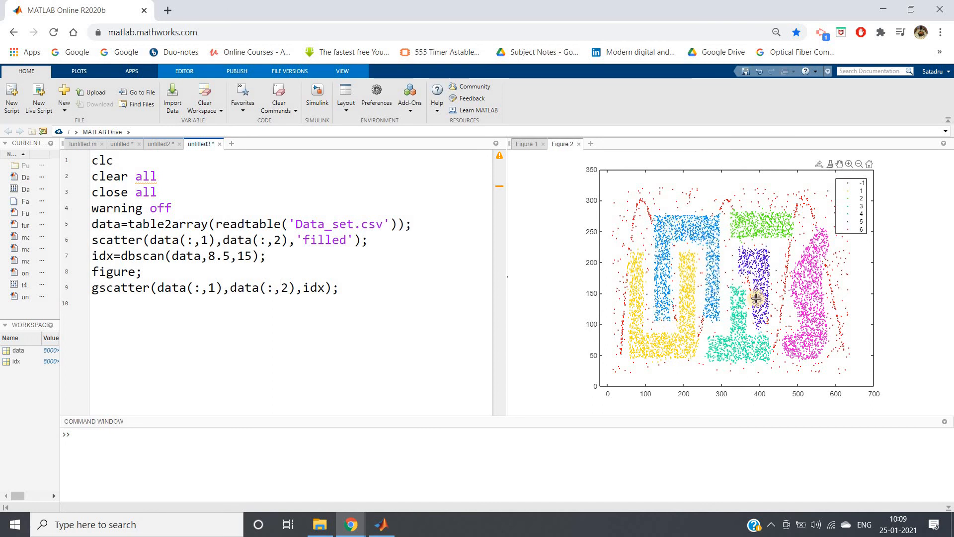
pyautogui.moveTo(743, 249)
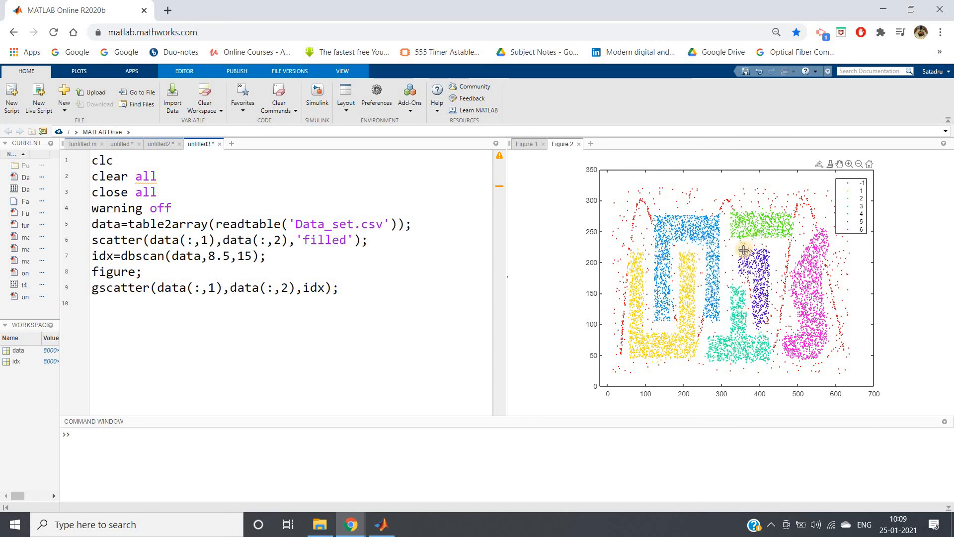
pyautogui.moveTo(776, 221)
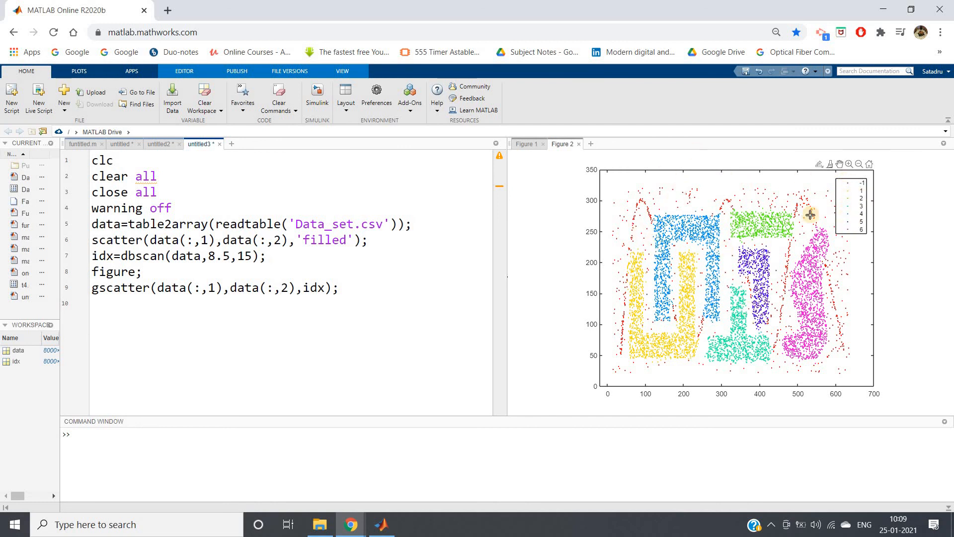
pyautogui.click(286, 288)
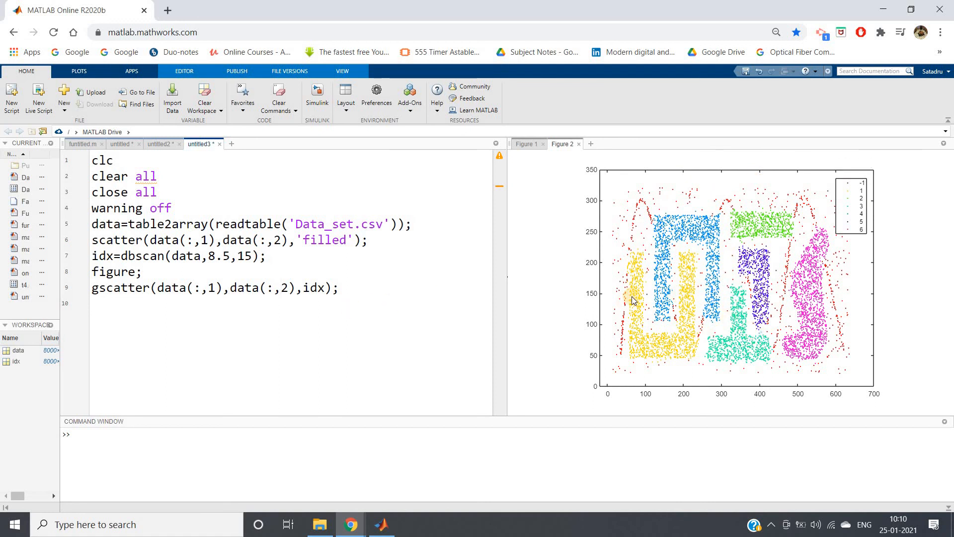
pyautogui.click(631, 296)
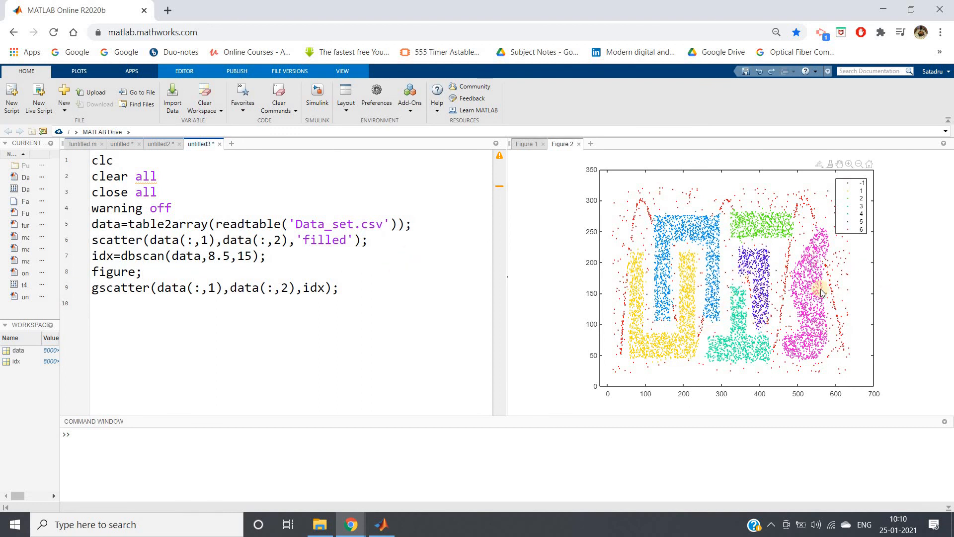
pyautogui.moveTo(840, 325)
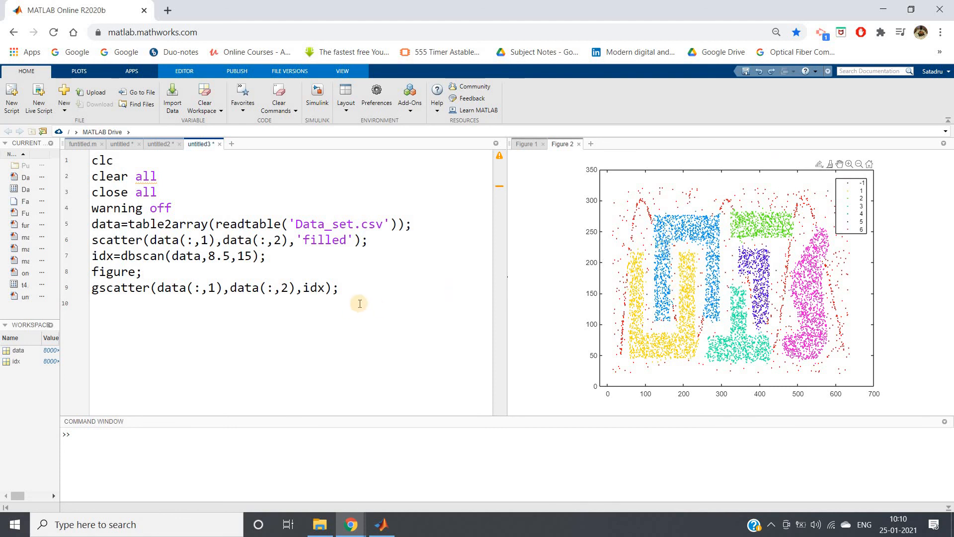
pyautogui.click(92, 303)
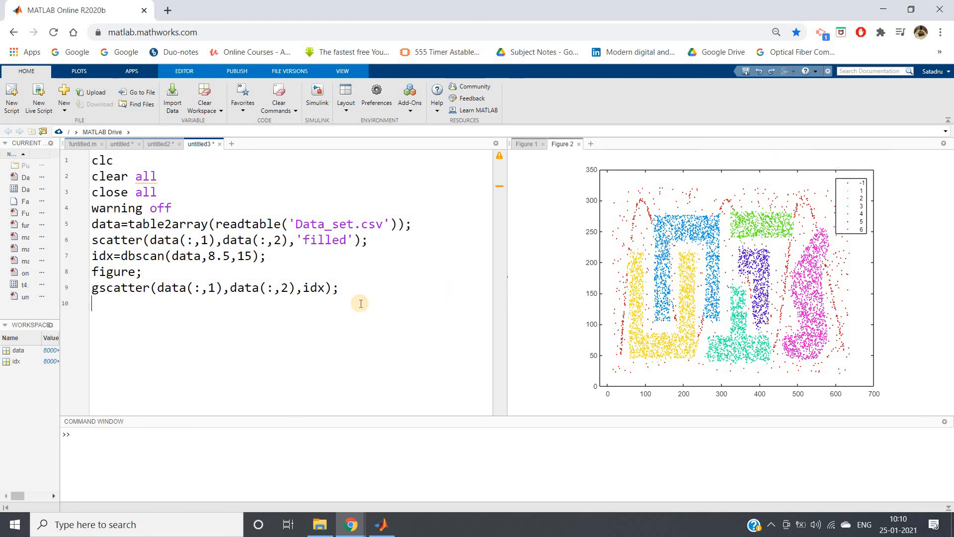